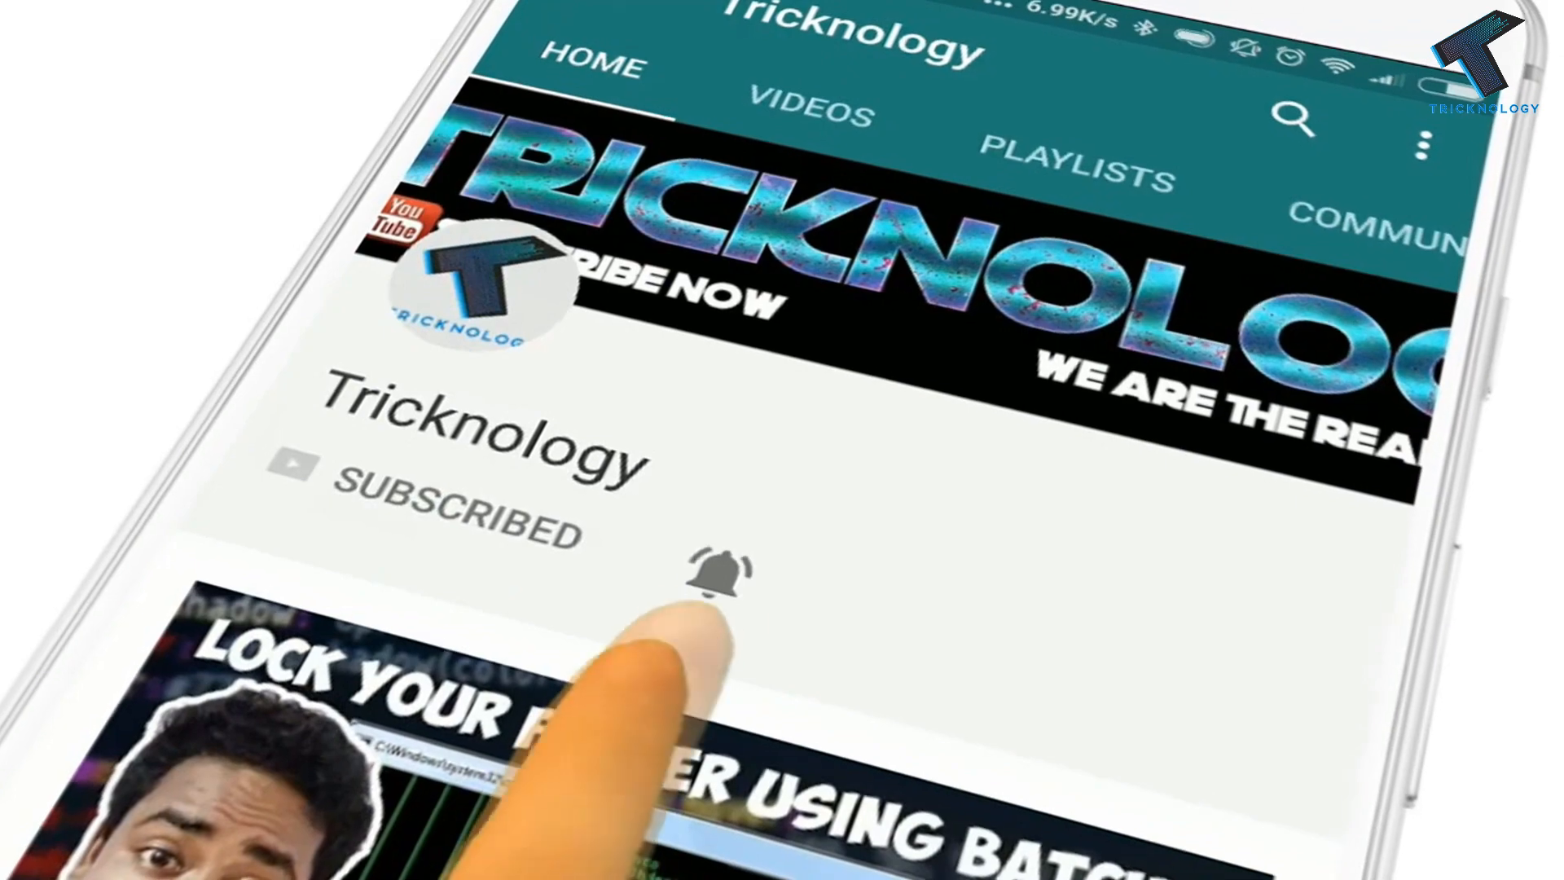
Skip past the channel intro to reach the Windows desktop with the Run dialog.
left_click(712, 573)
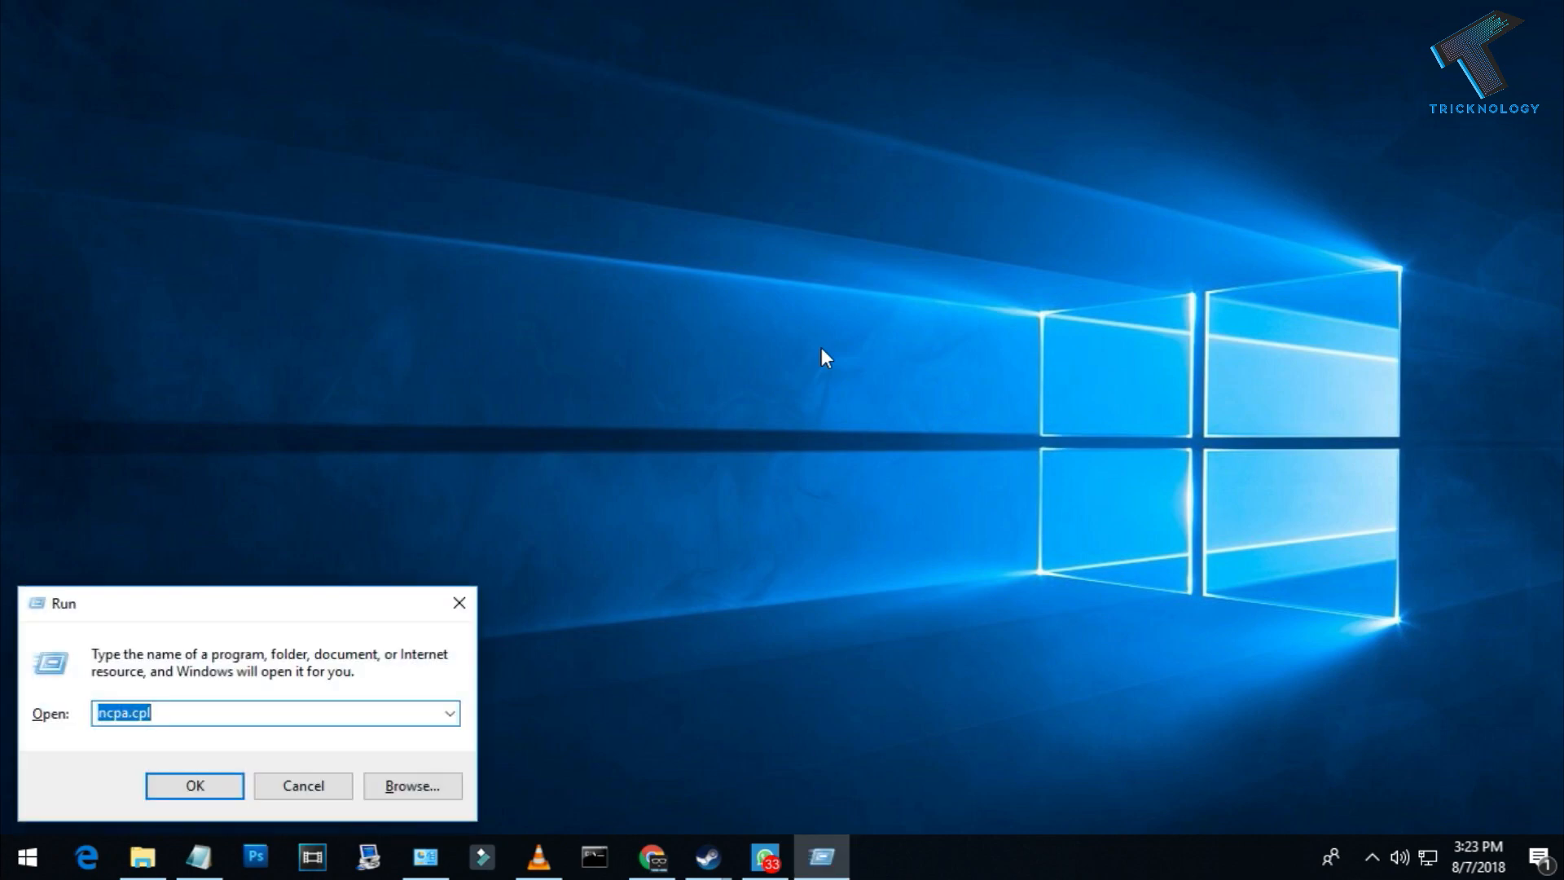
Run ncpa.cpl to bring up the Network Connections window.
type("ncpa.")
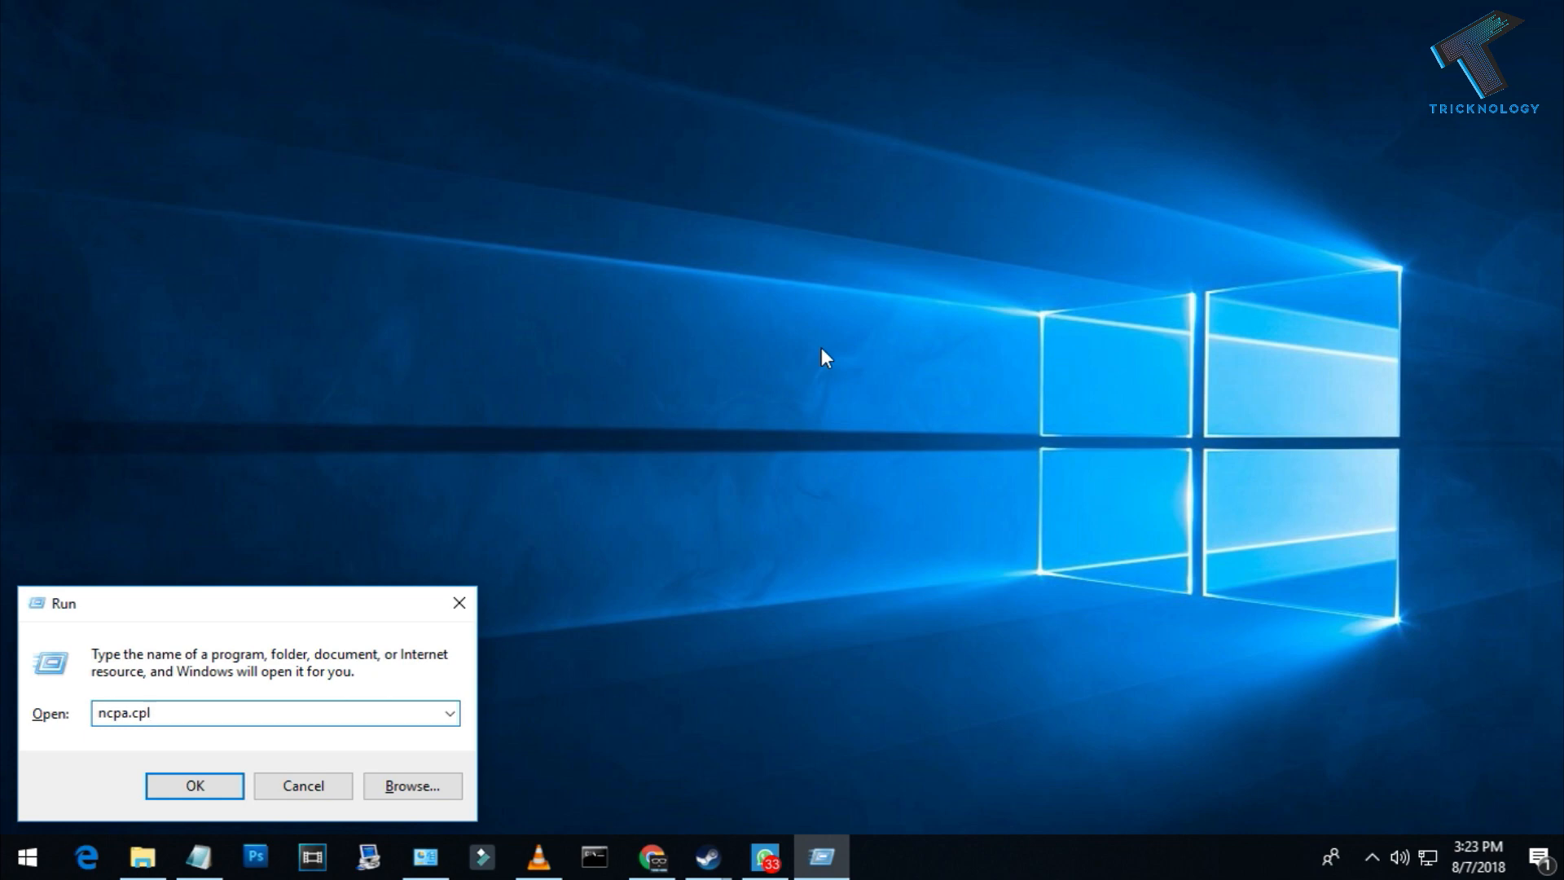
mouse_move(233, 782)
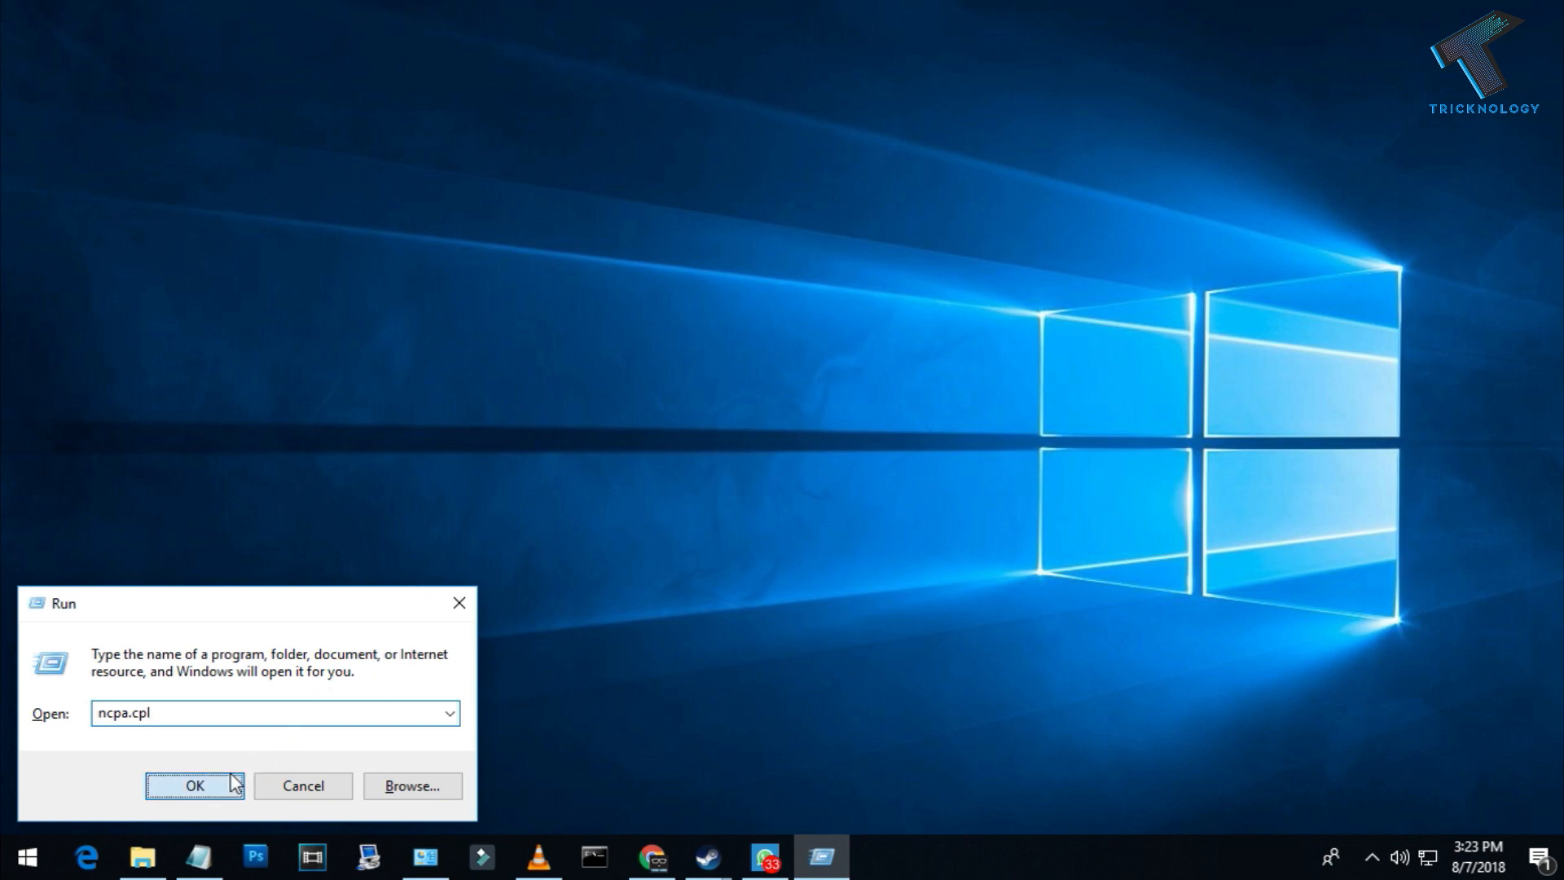
left_click(194, 786)
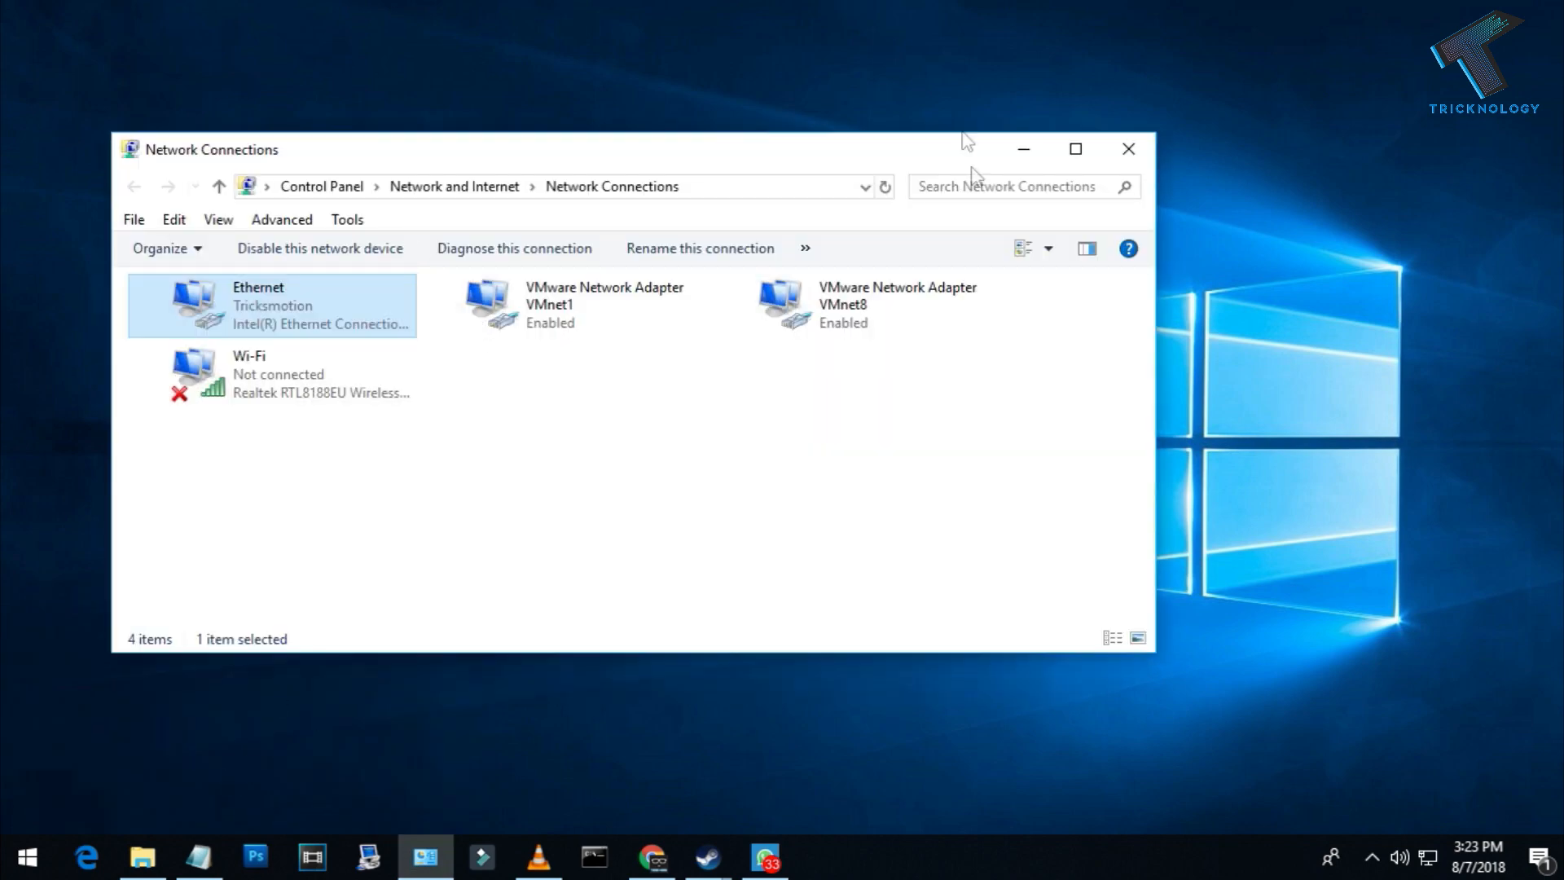
mouse_move(262, 349)
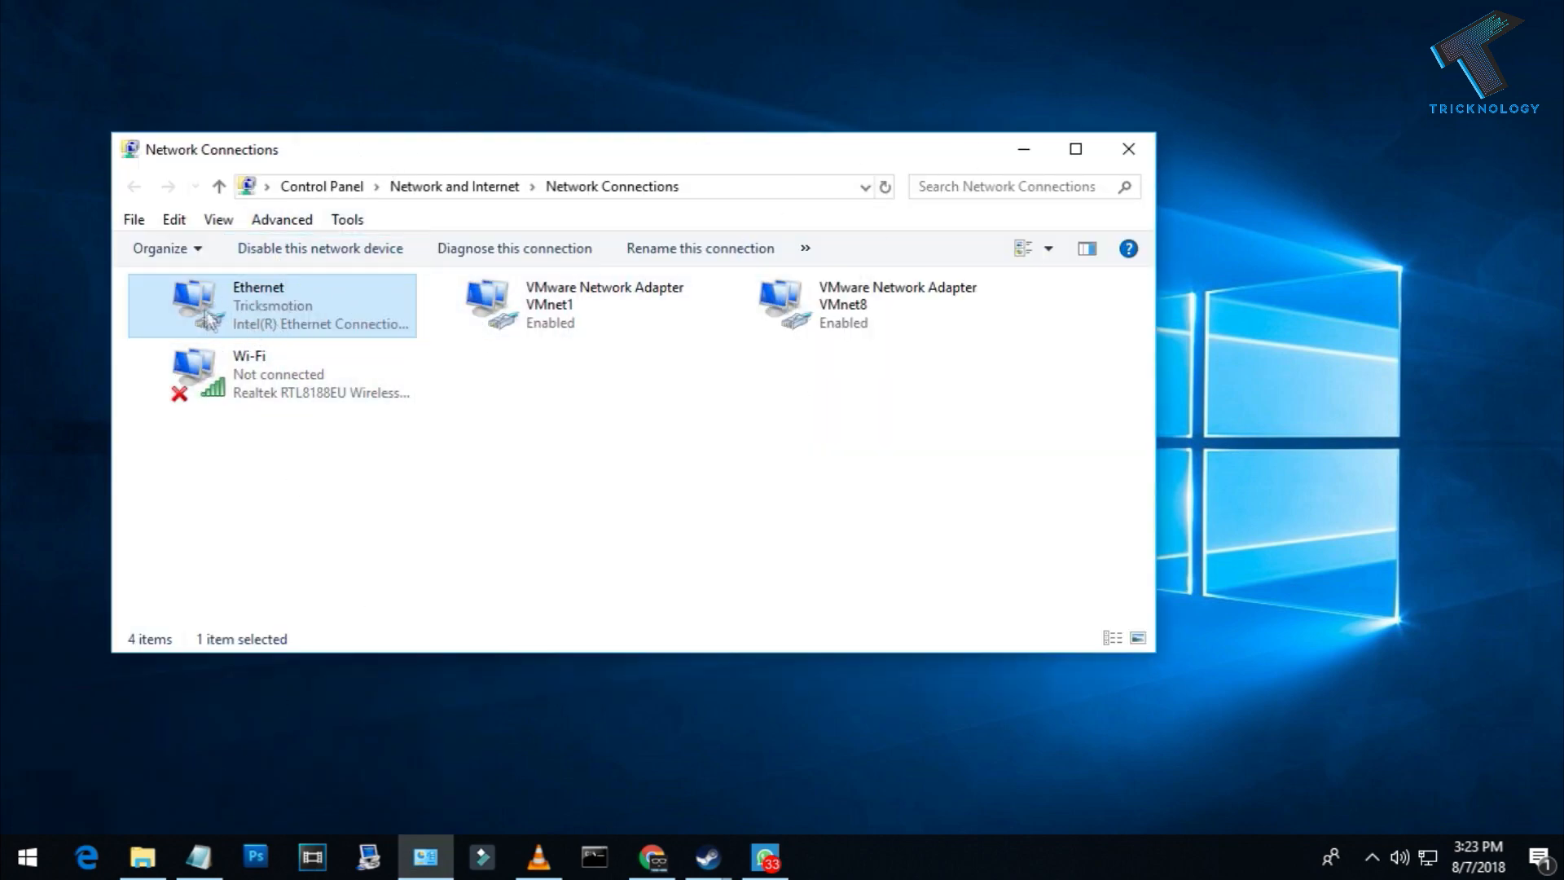
Select the Wi-Fi connection and bring up its Properties dialog.
left_click(603, 306)
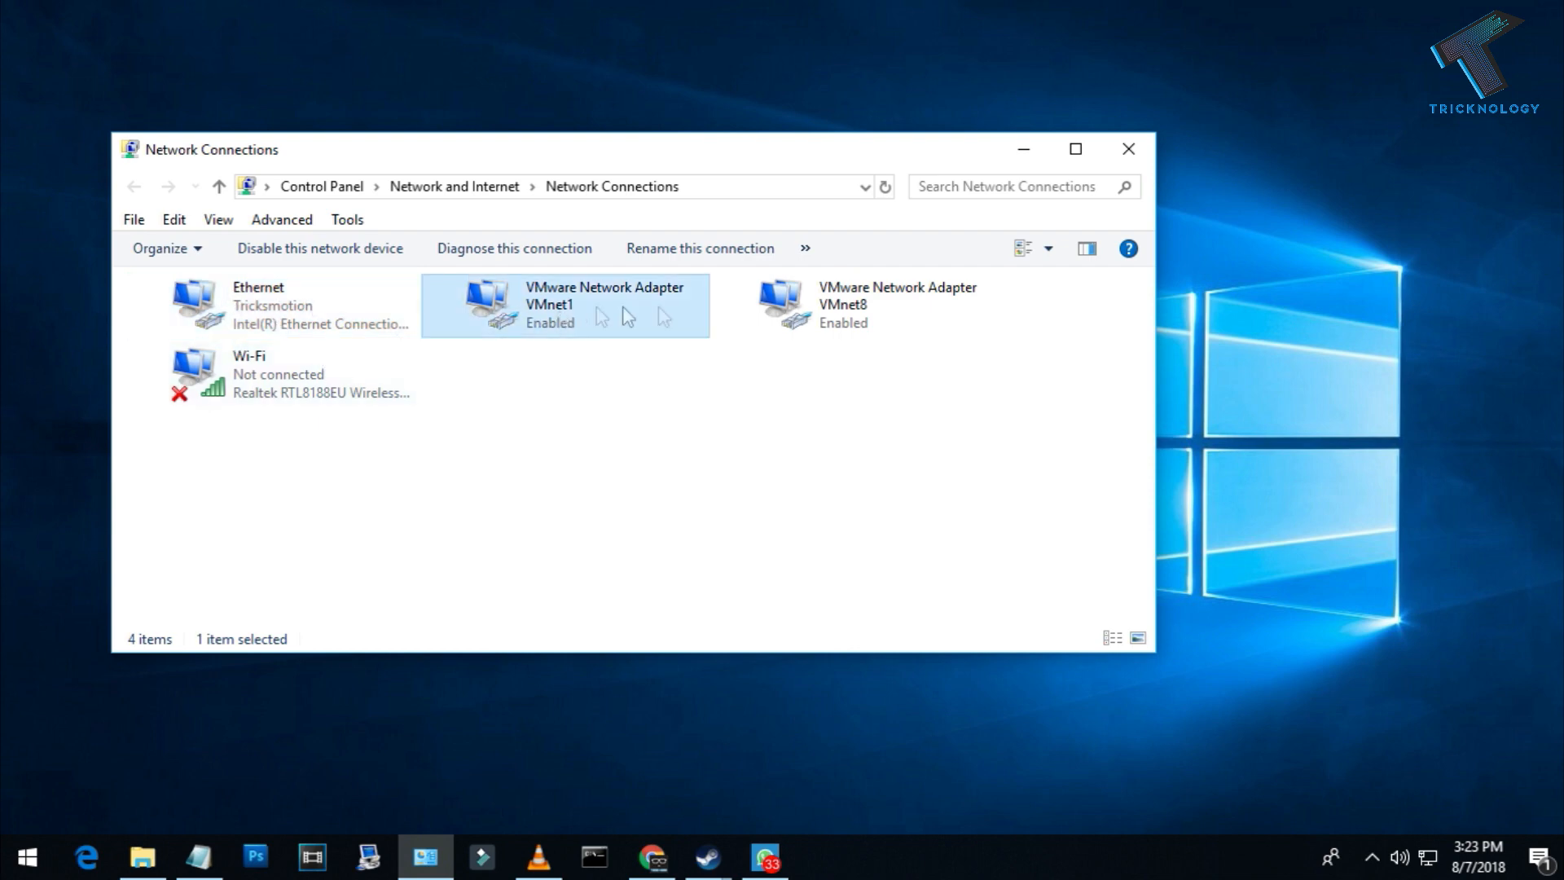
left_click(236, 395)
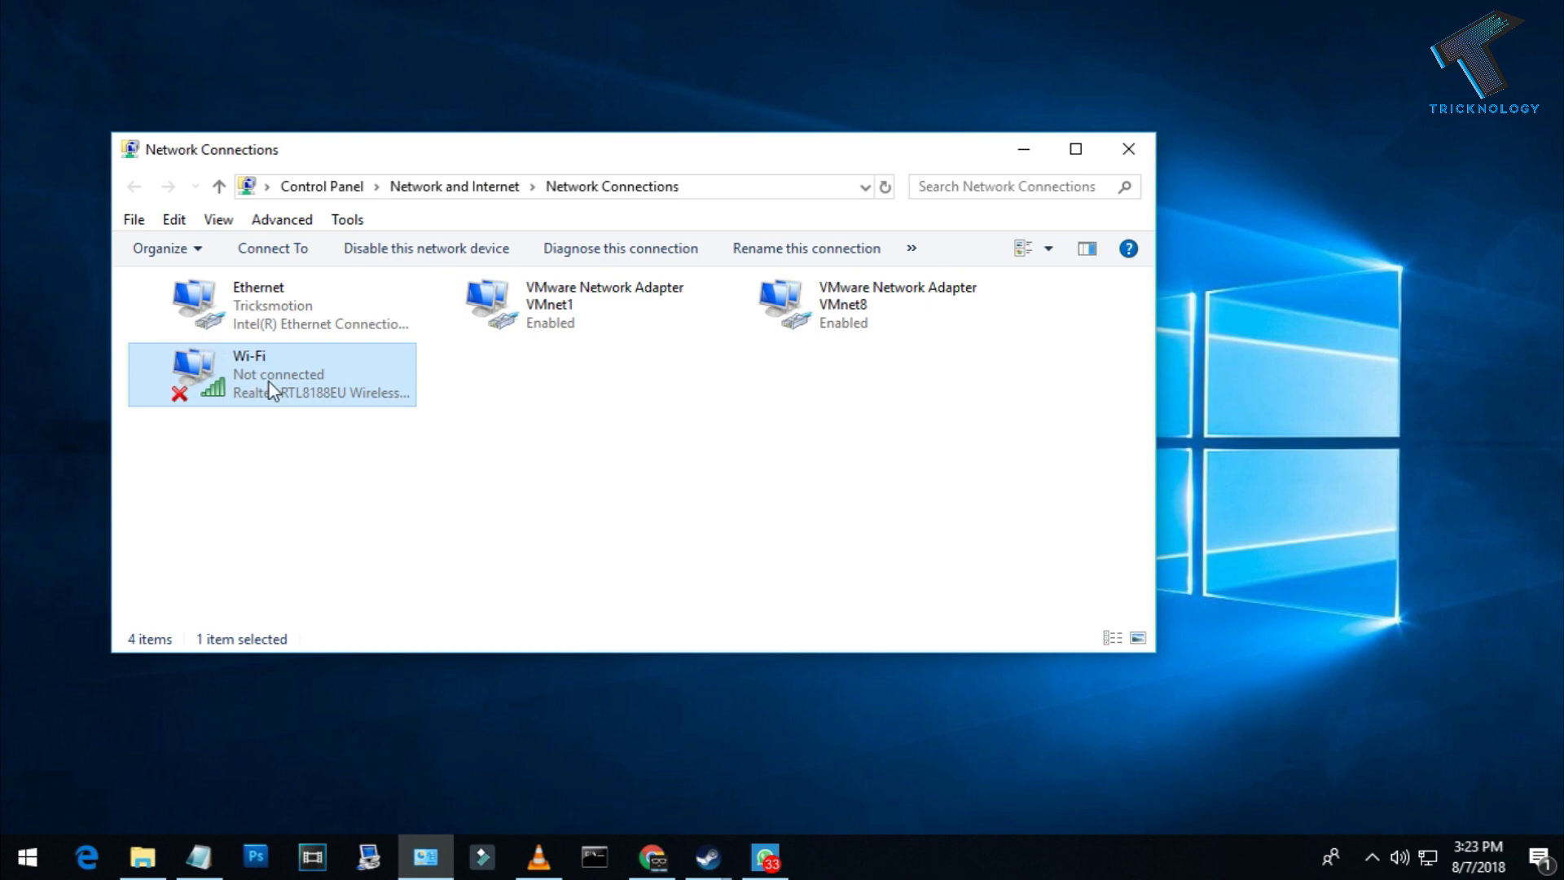
right_click(274, 393)
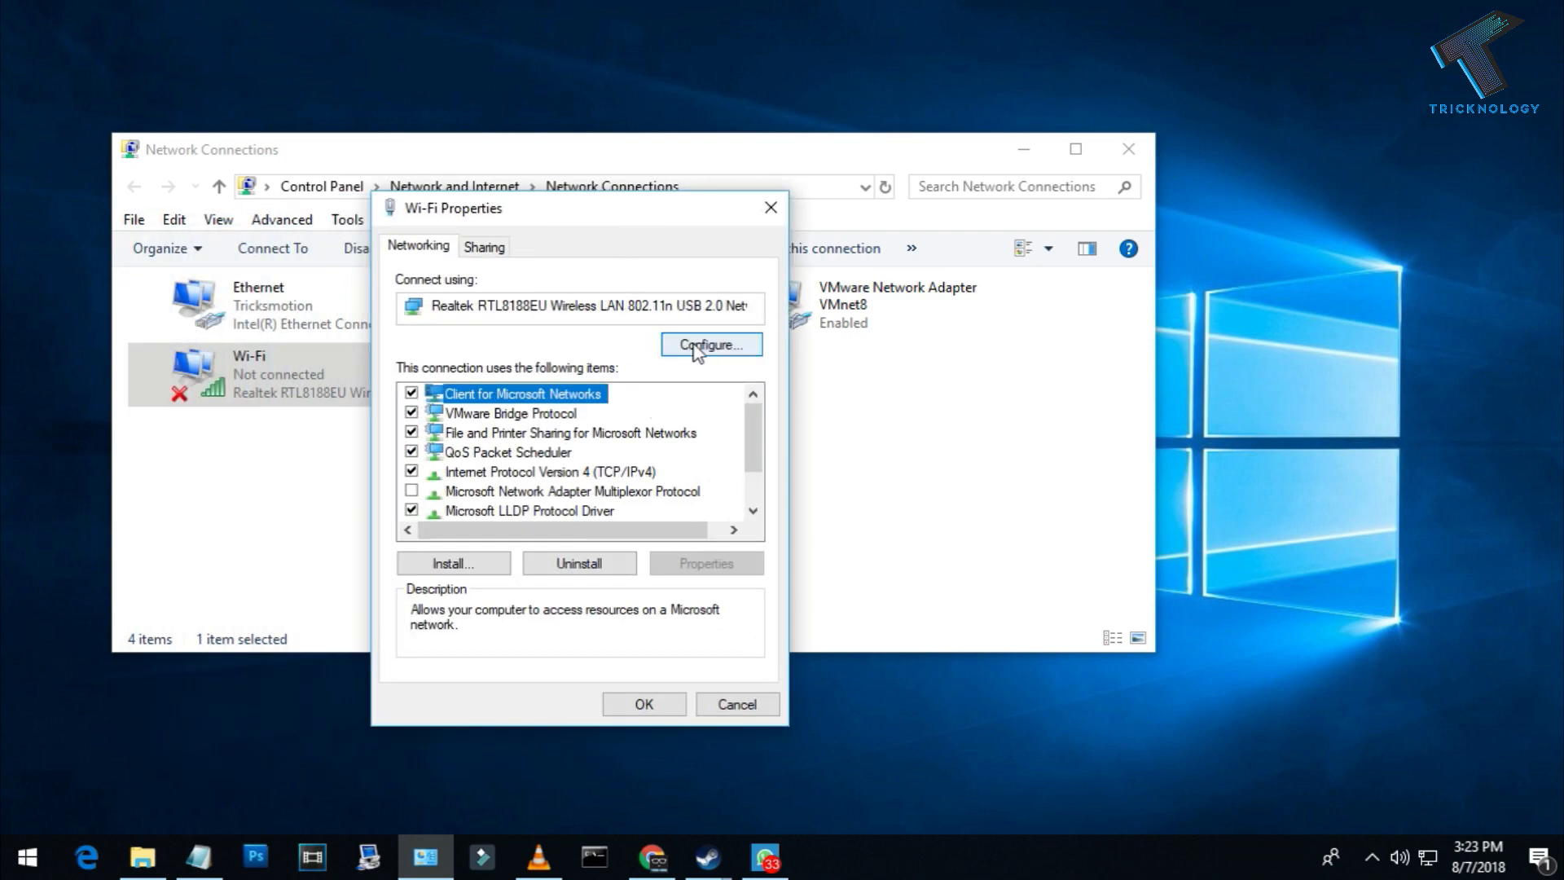
Untick 'Allow the computer to turn off this device to save power' for the Realtek adapter and confirm.
left_click(710, 346)
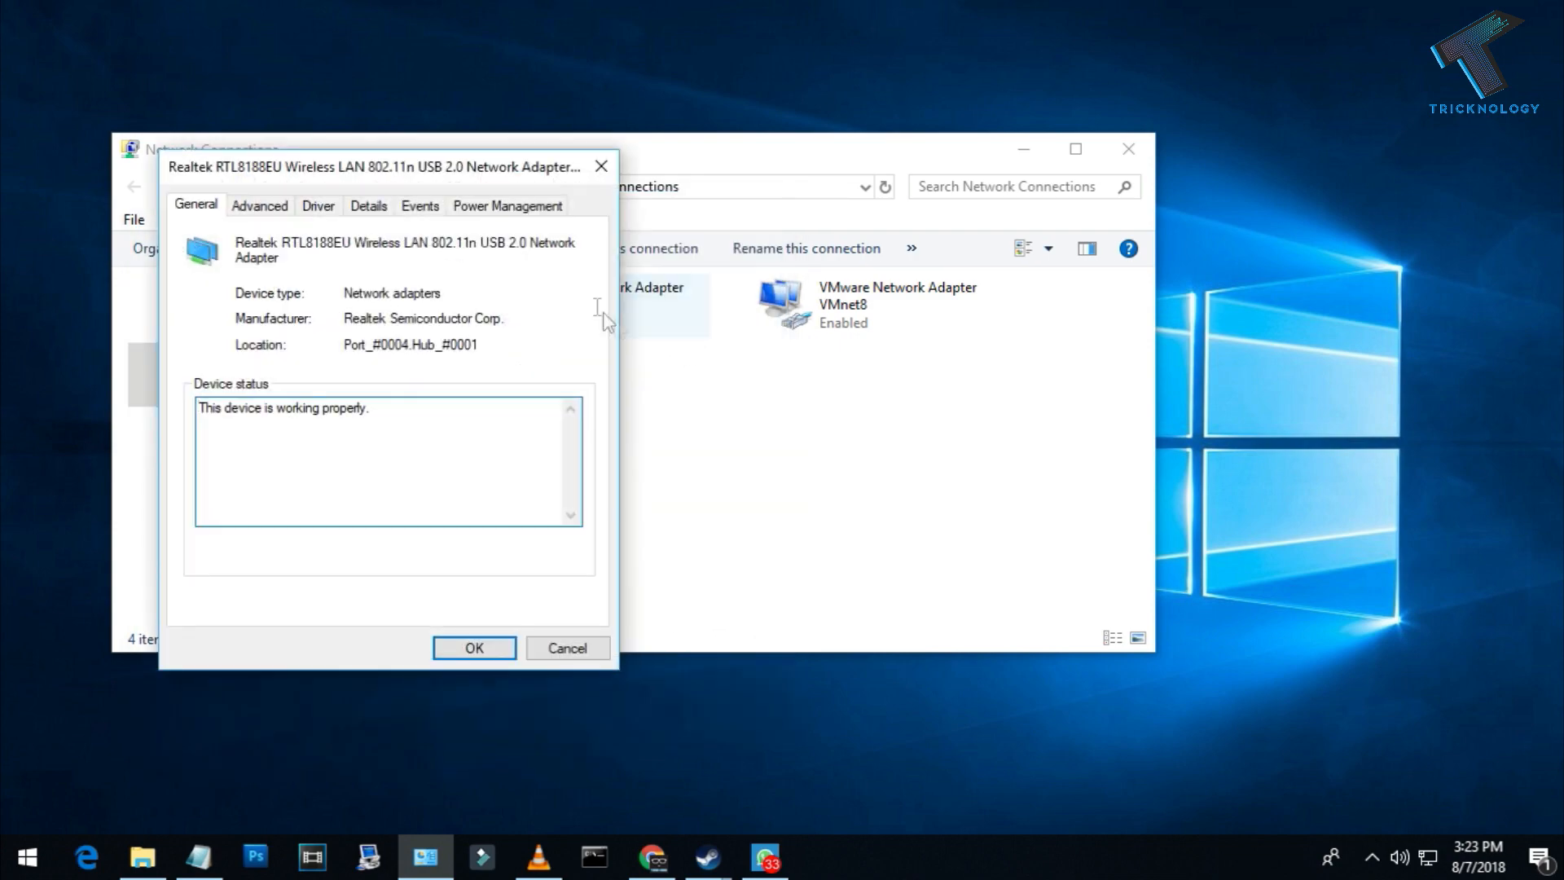
left_click(507, 205)
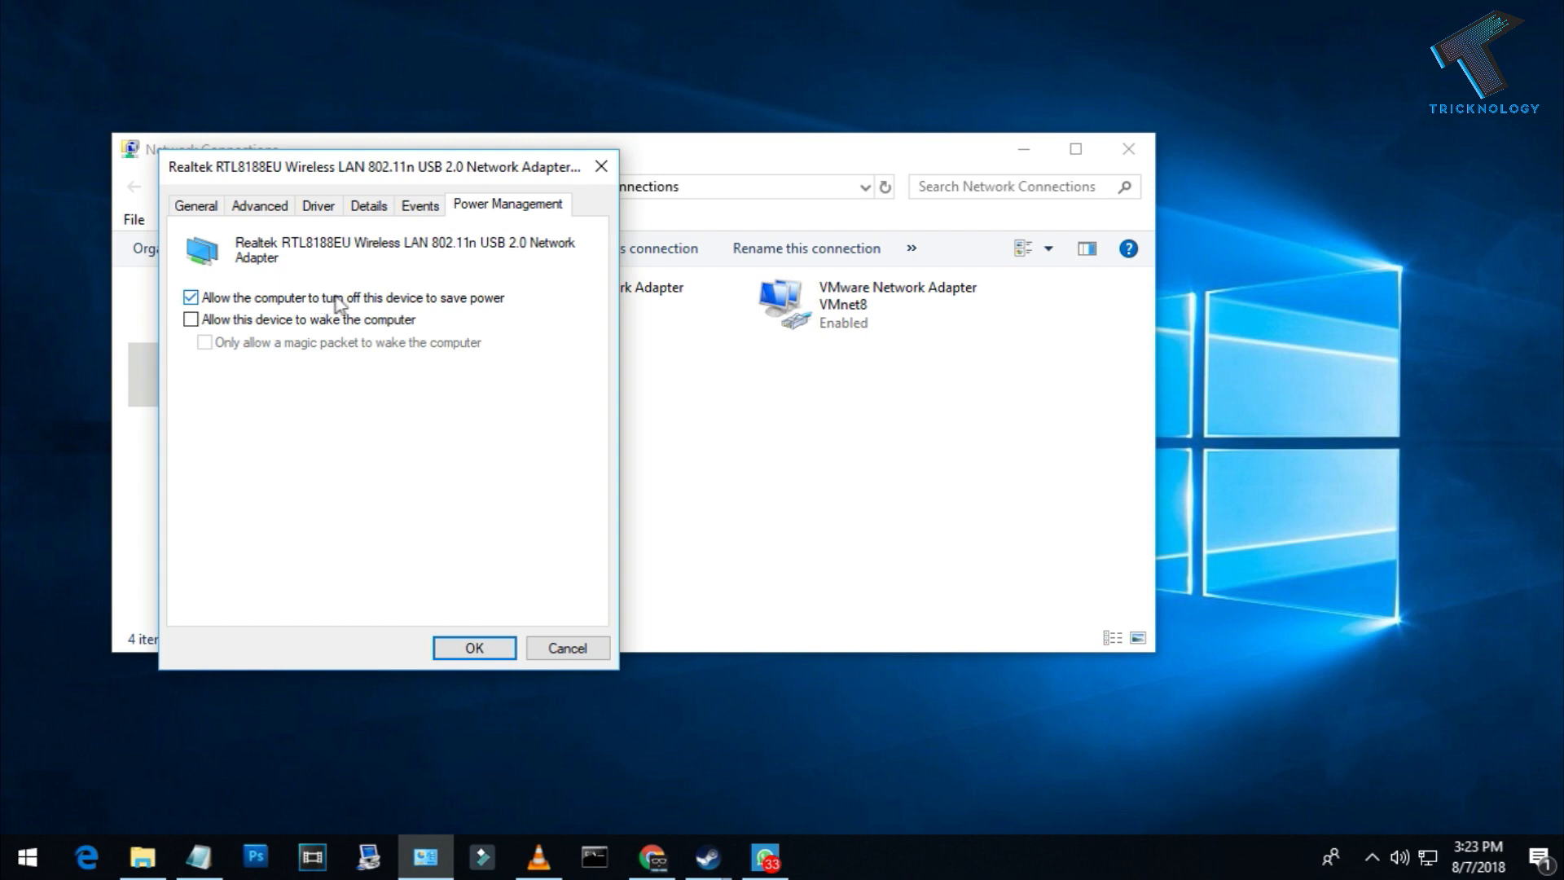
mouse_move(352, 303)
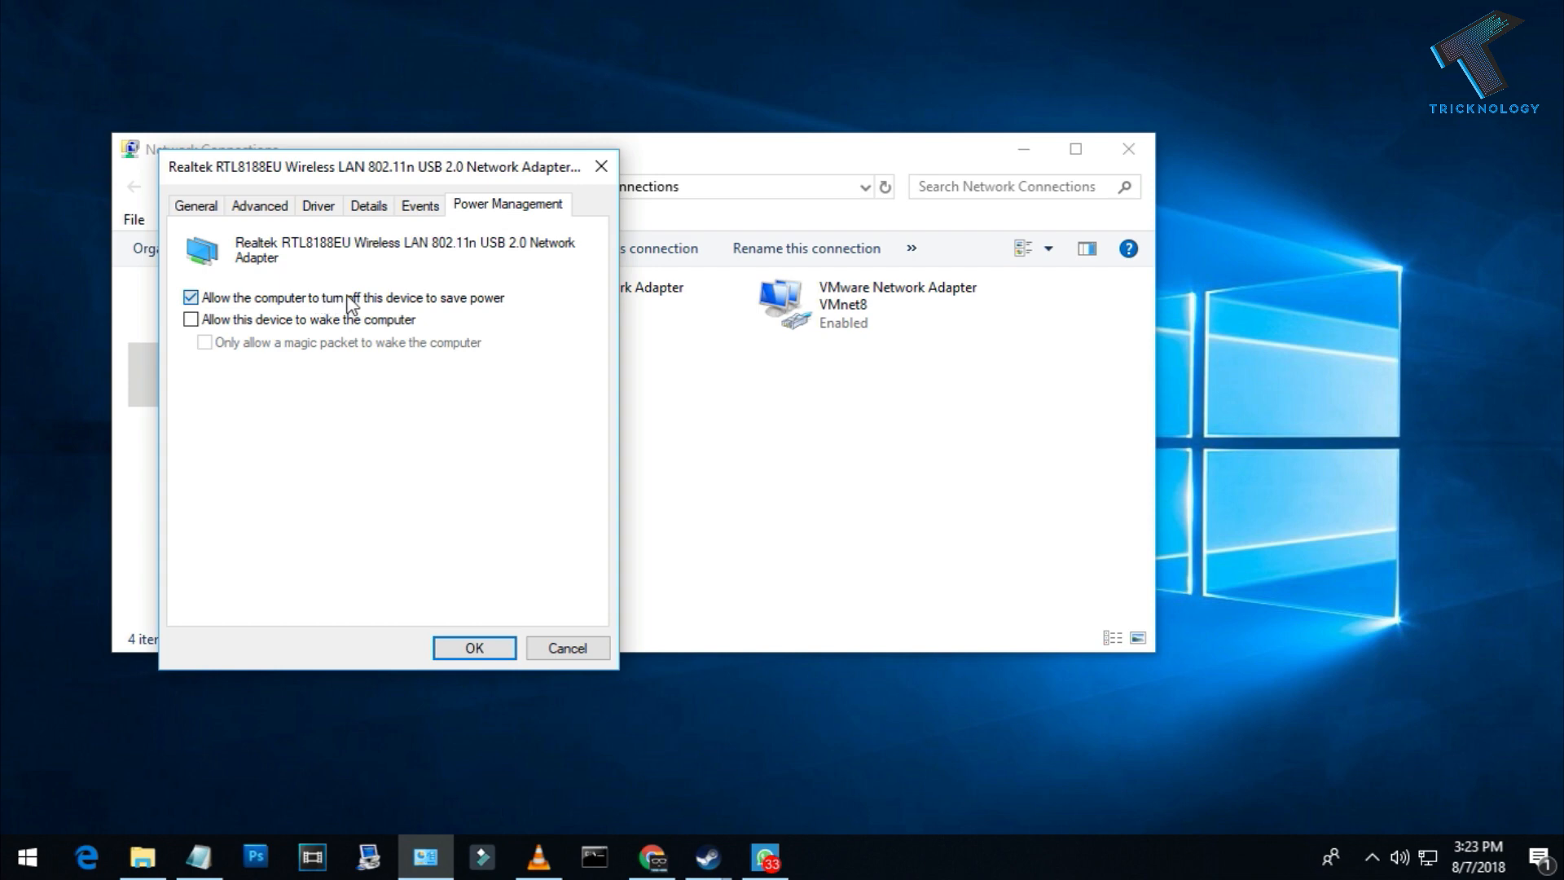
left_click(191, 295)
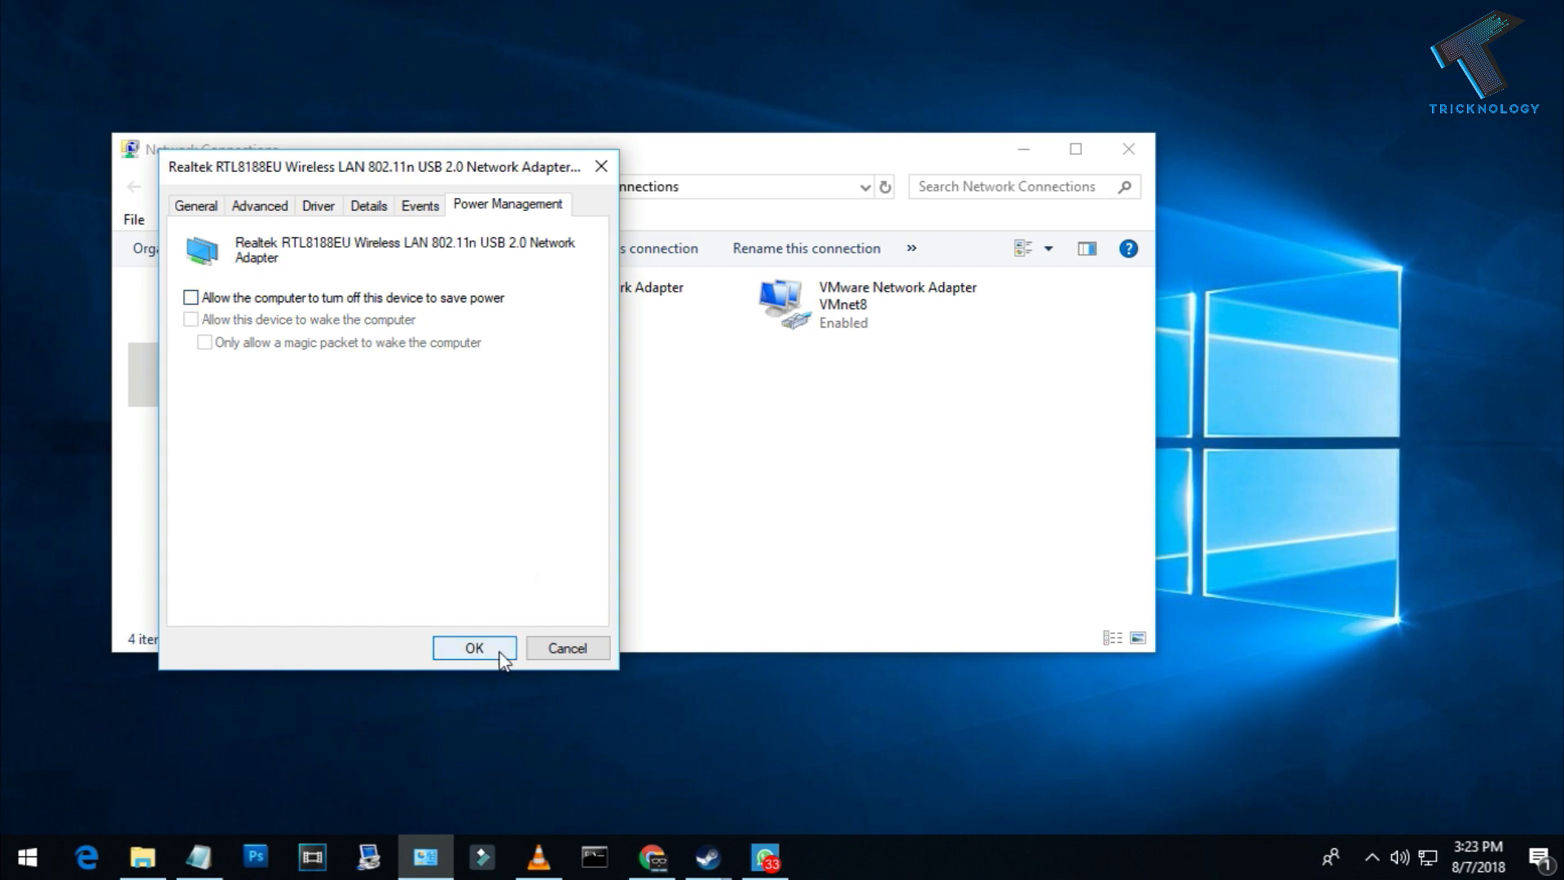
left_click(472, 648)
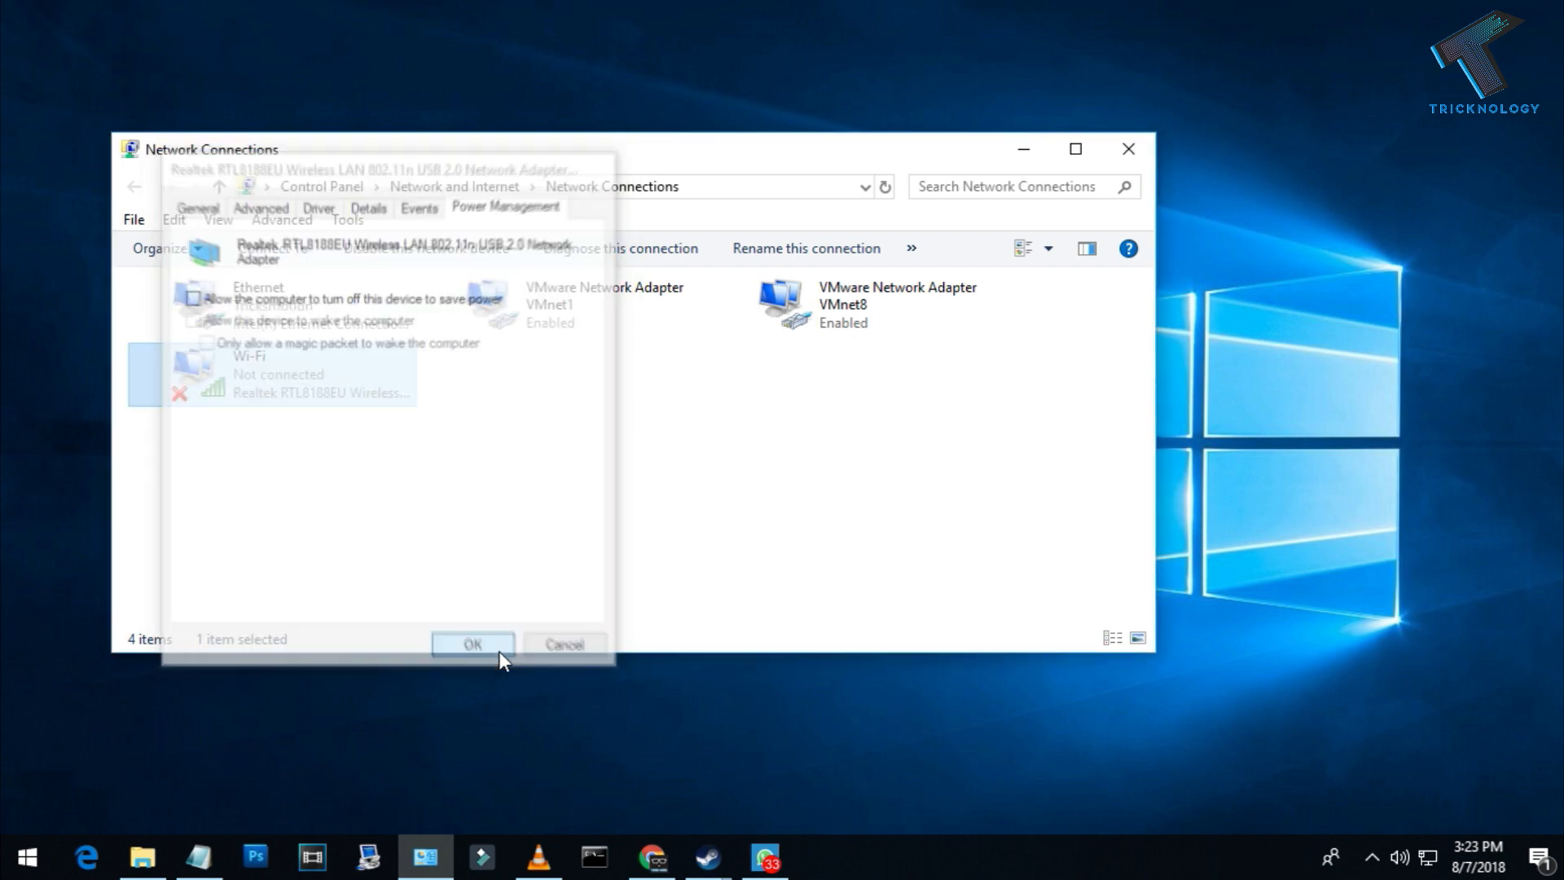
left_click(473, 643)
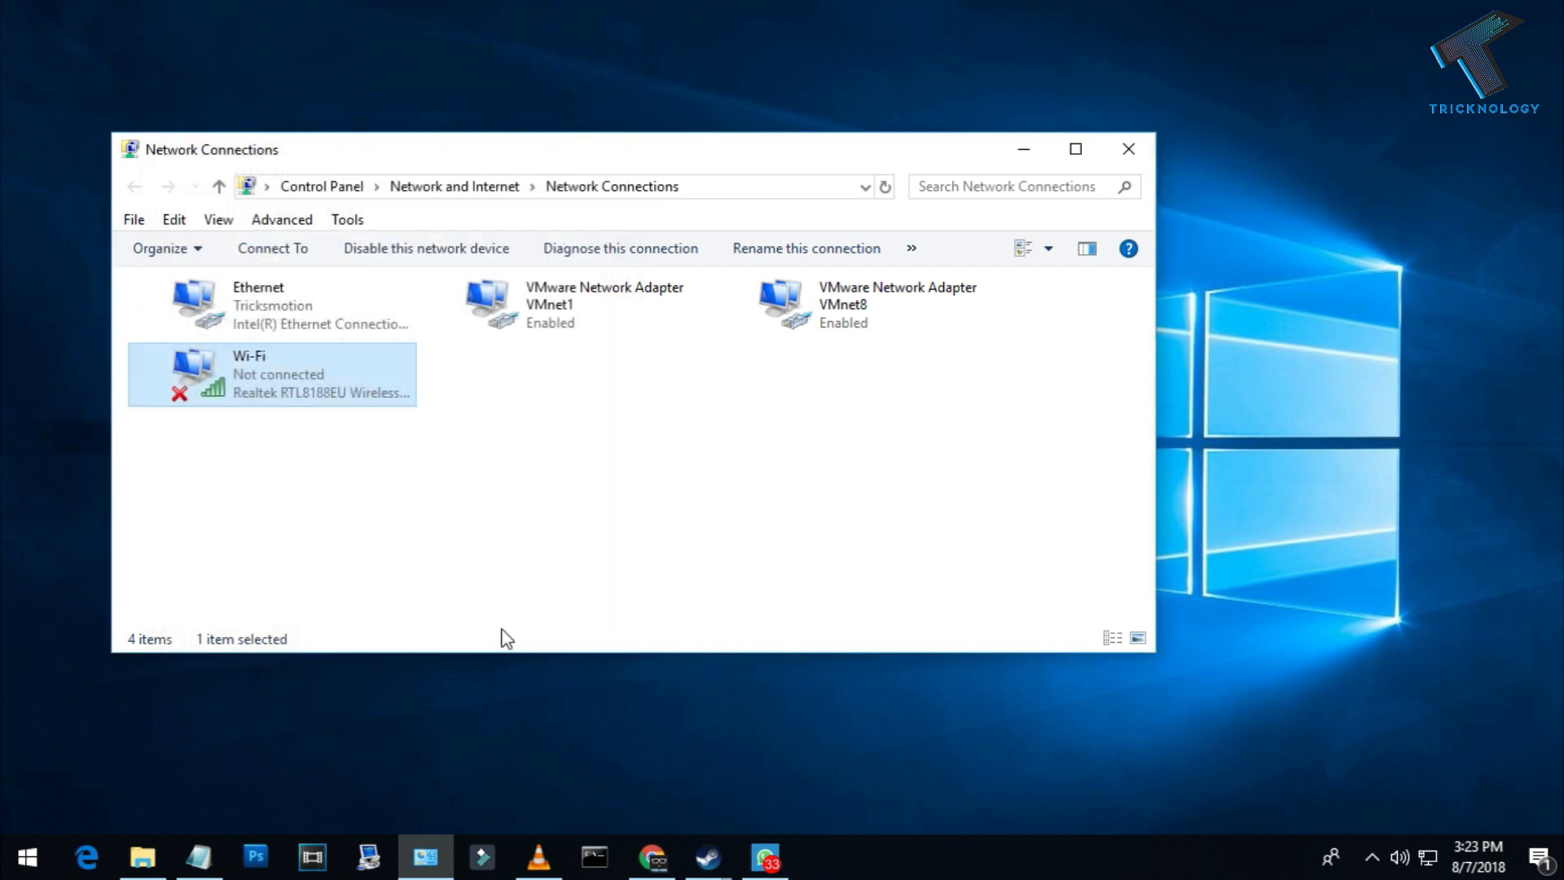
Run devmgmt.msc to launch Device Manager.
type("devmgmt.msc")
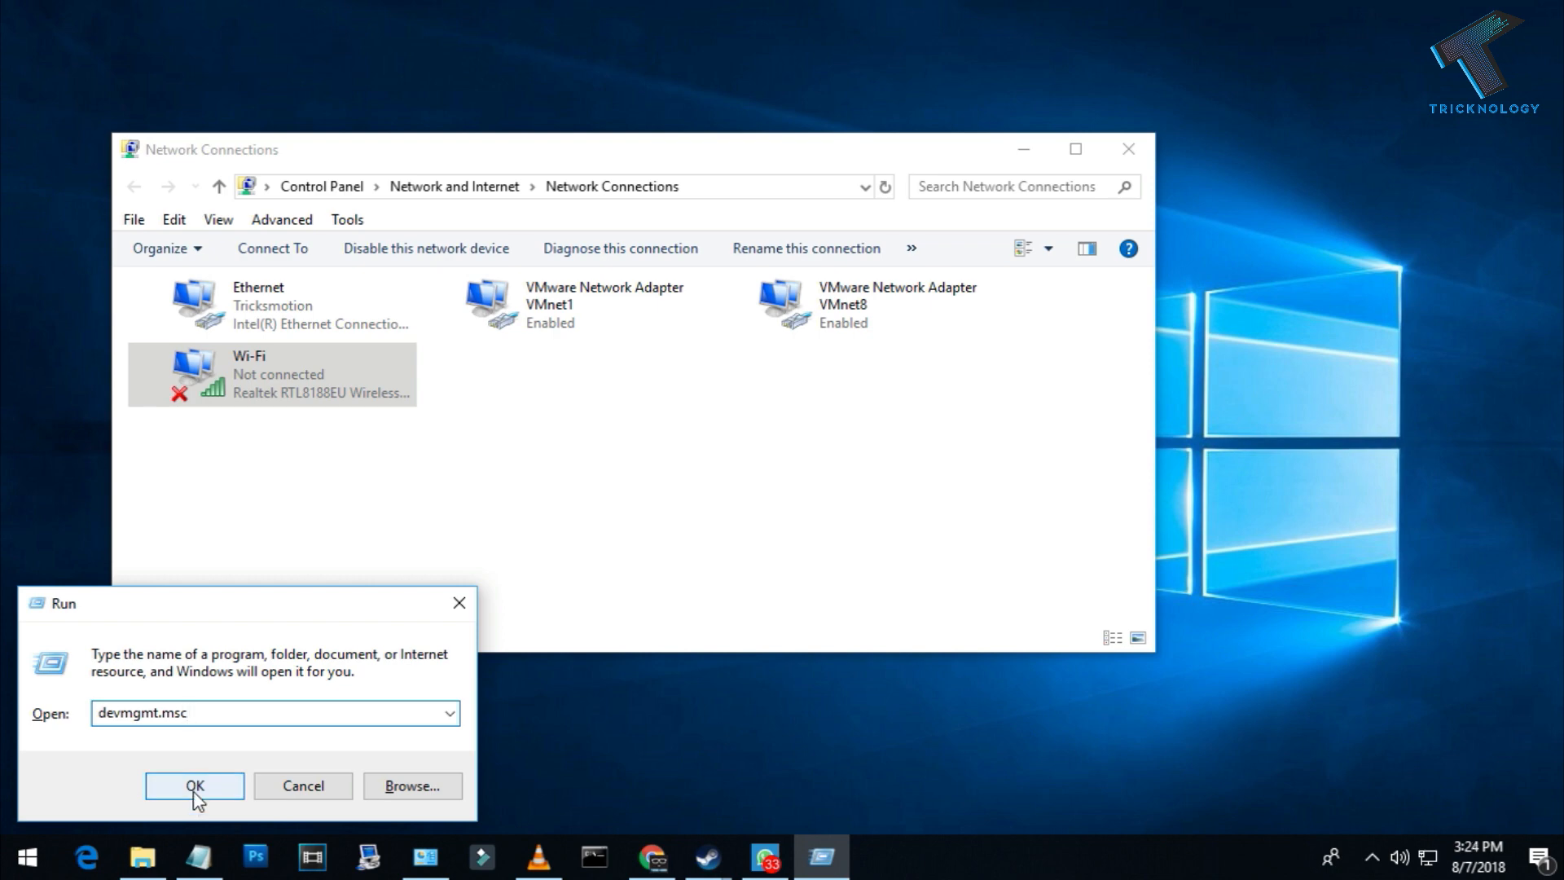
left_click(192, 787)
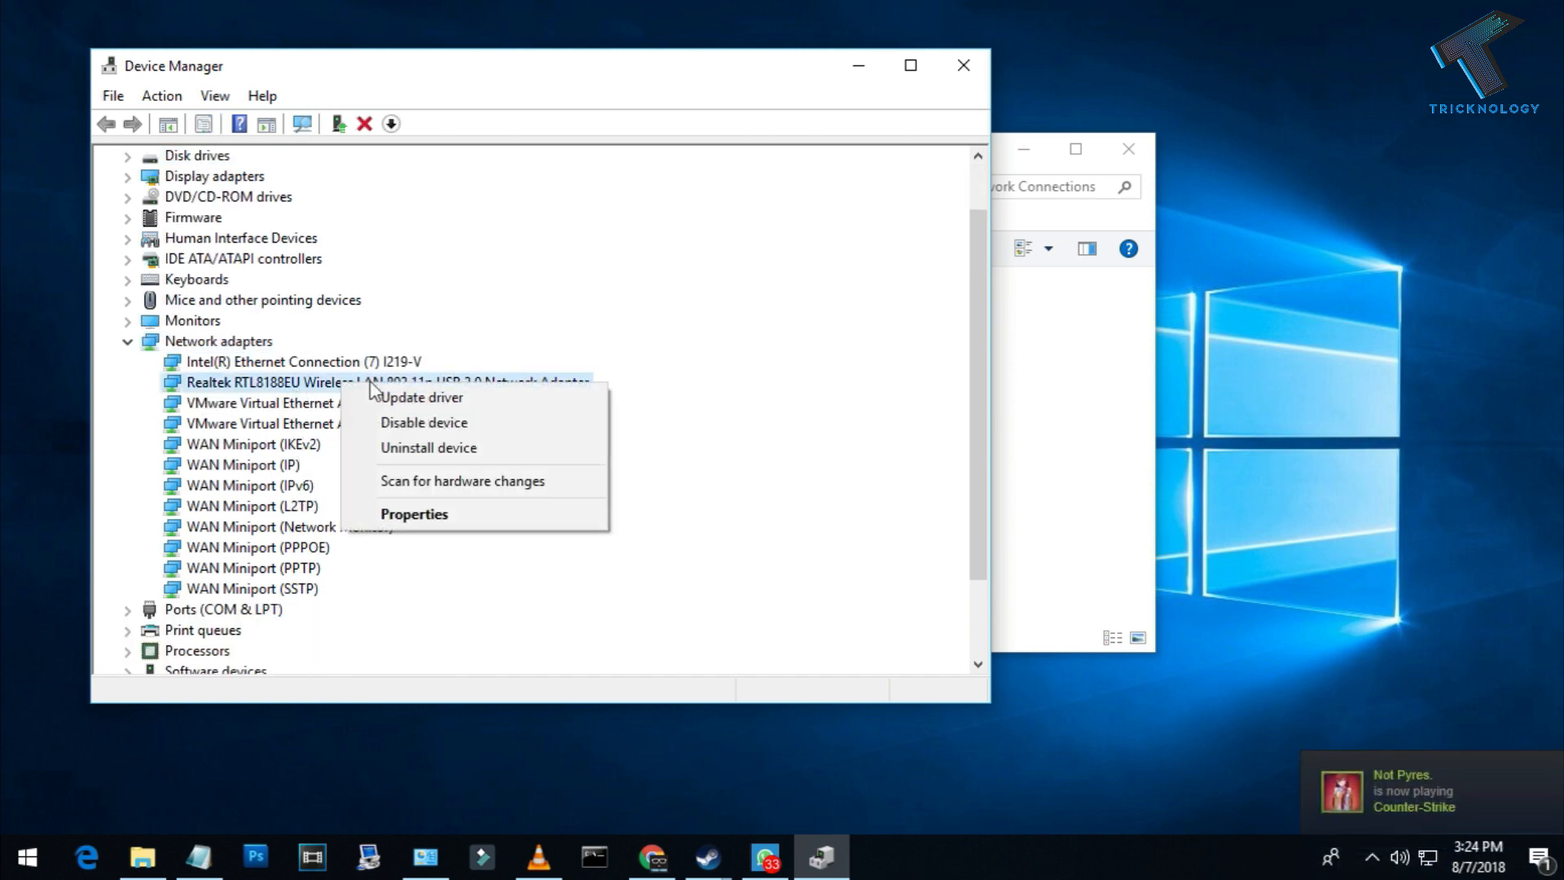
Update the Realtek adapter's driver manually to TP-Link Wireless USB Adapter.
left_click(422, 398)
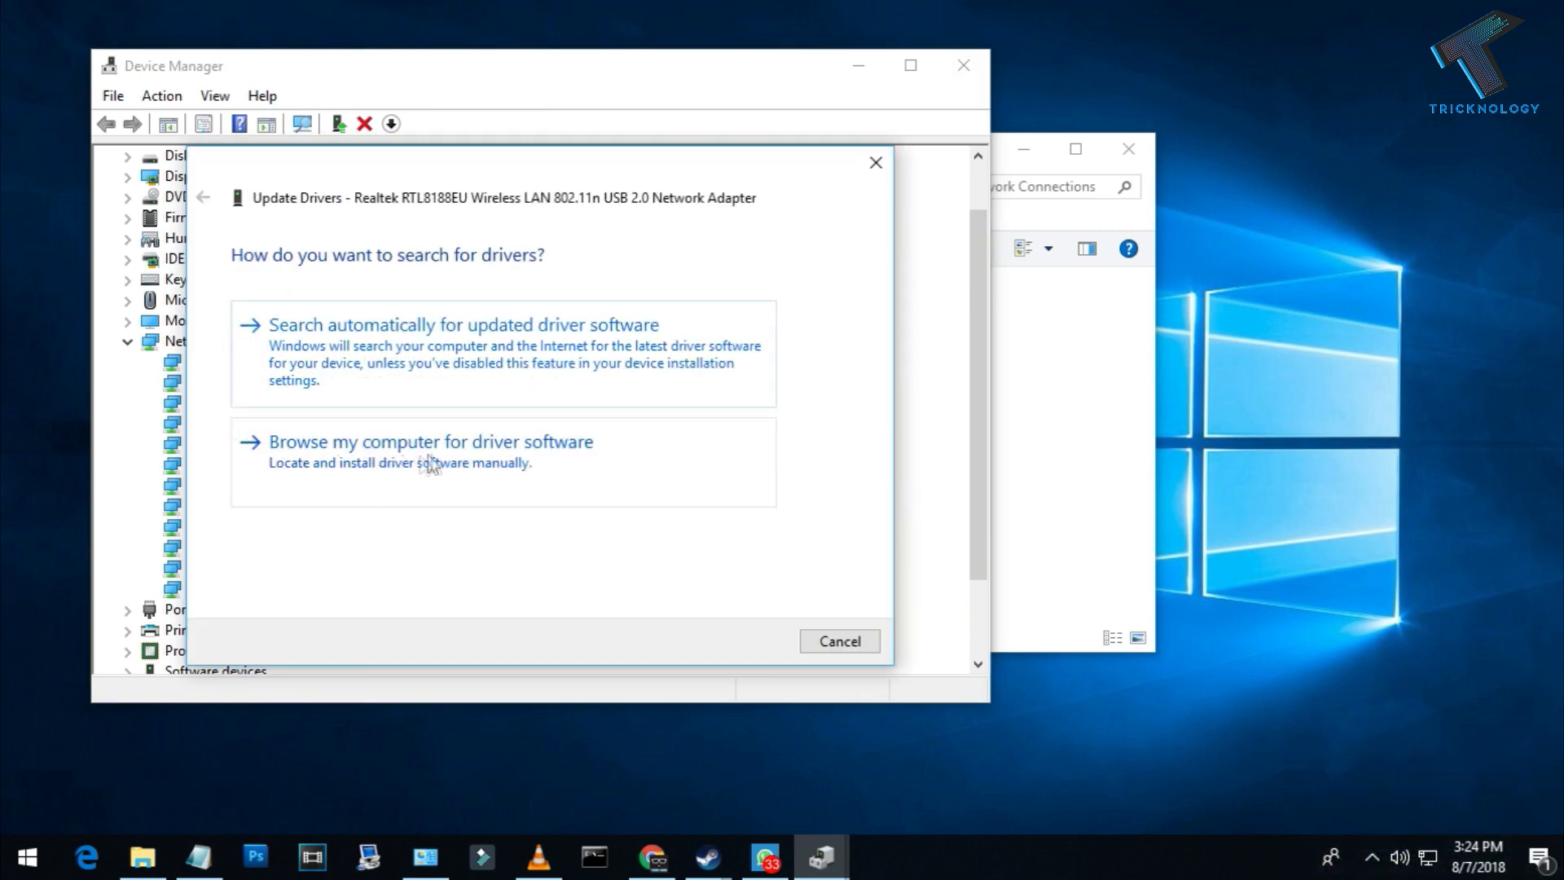
left_click(428, 442)
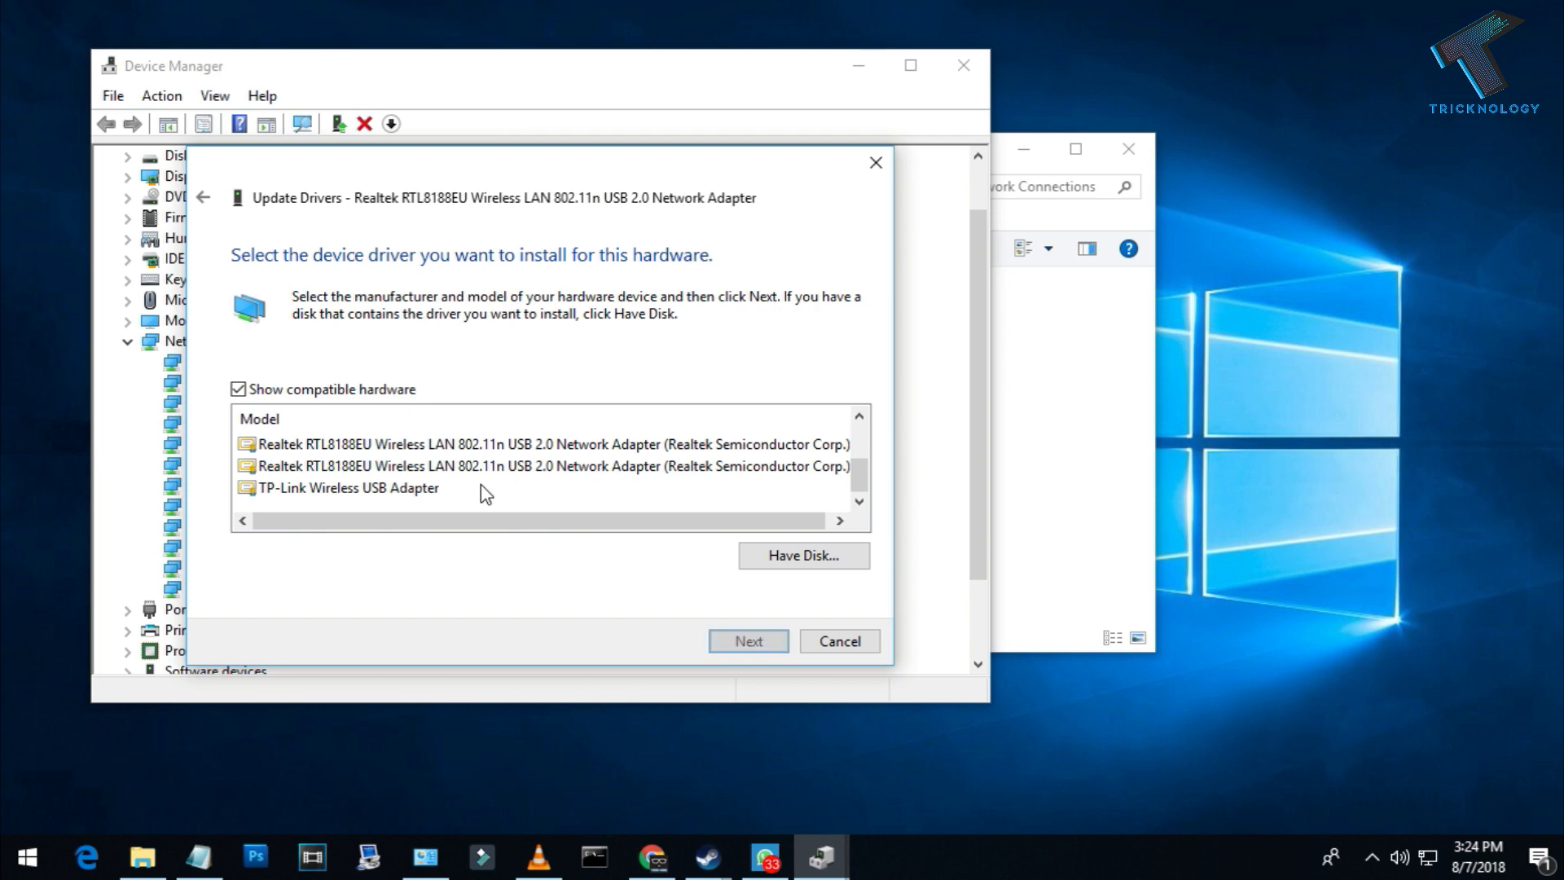
left_click(342, 488)
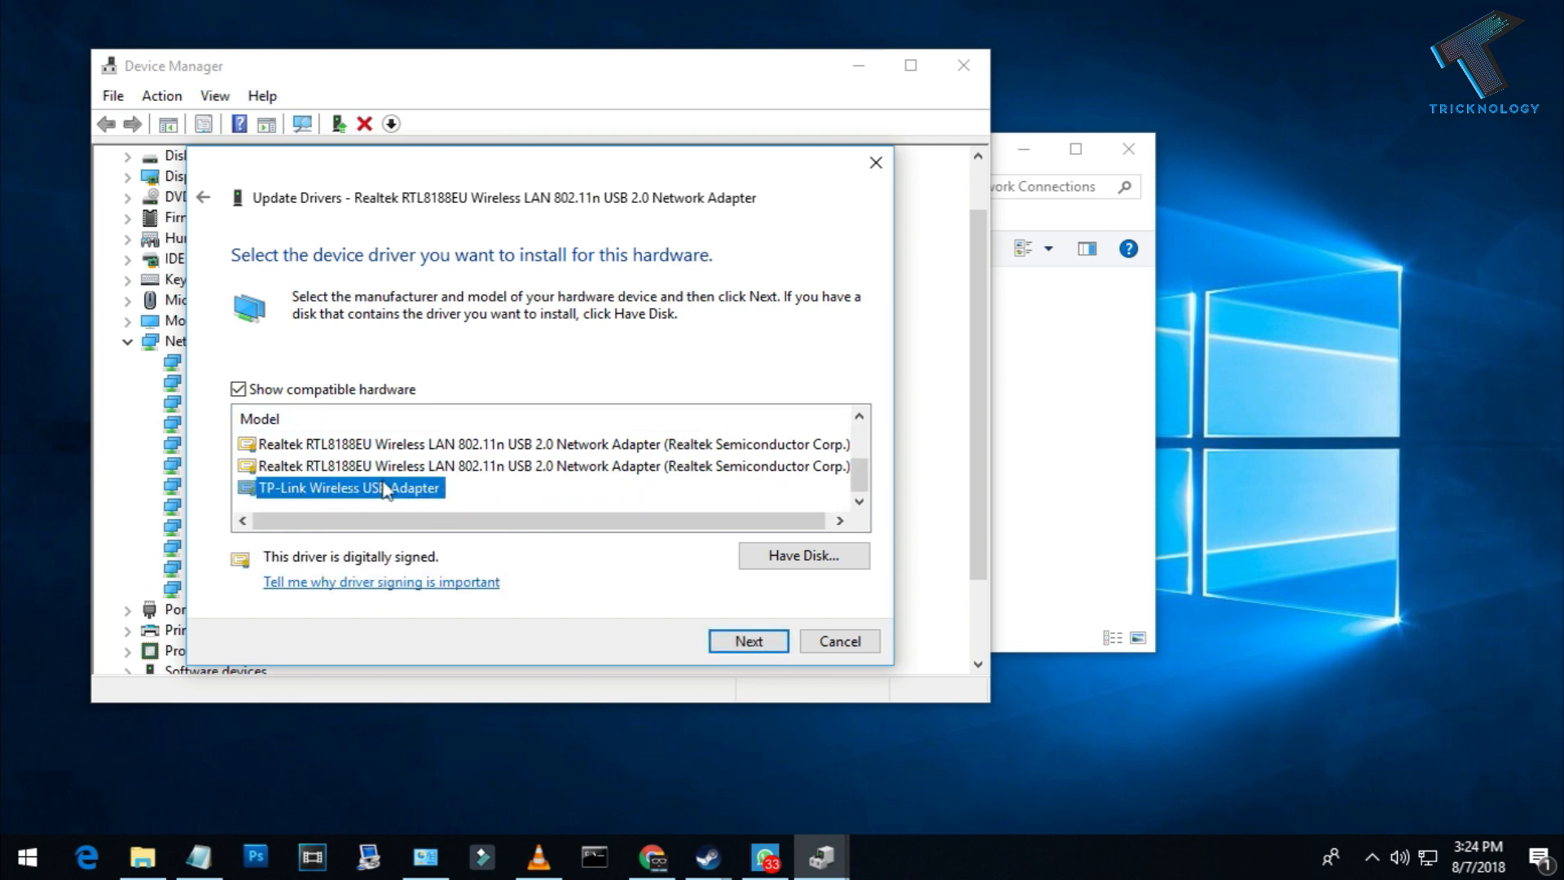
mouse_move(766, 670)
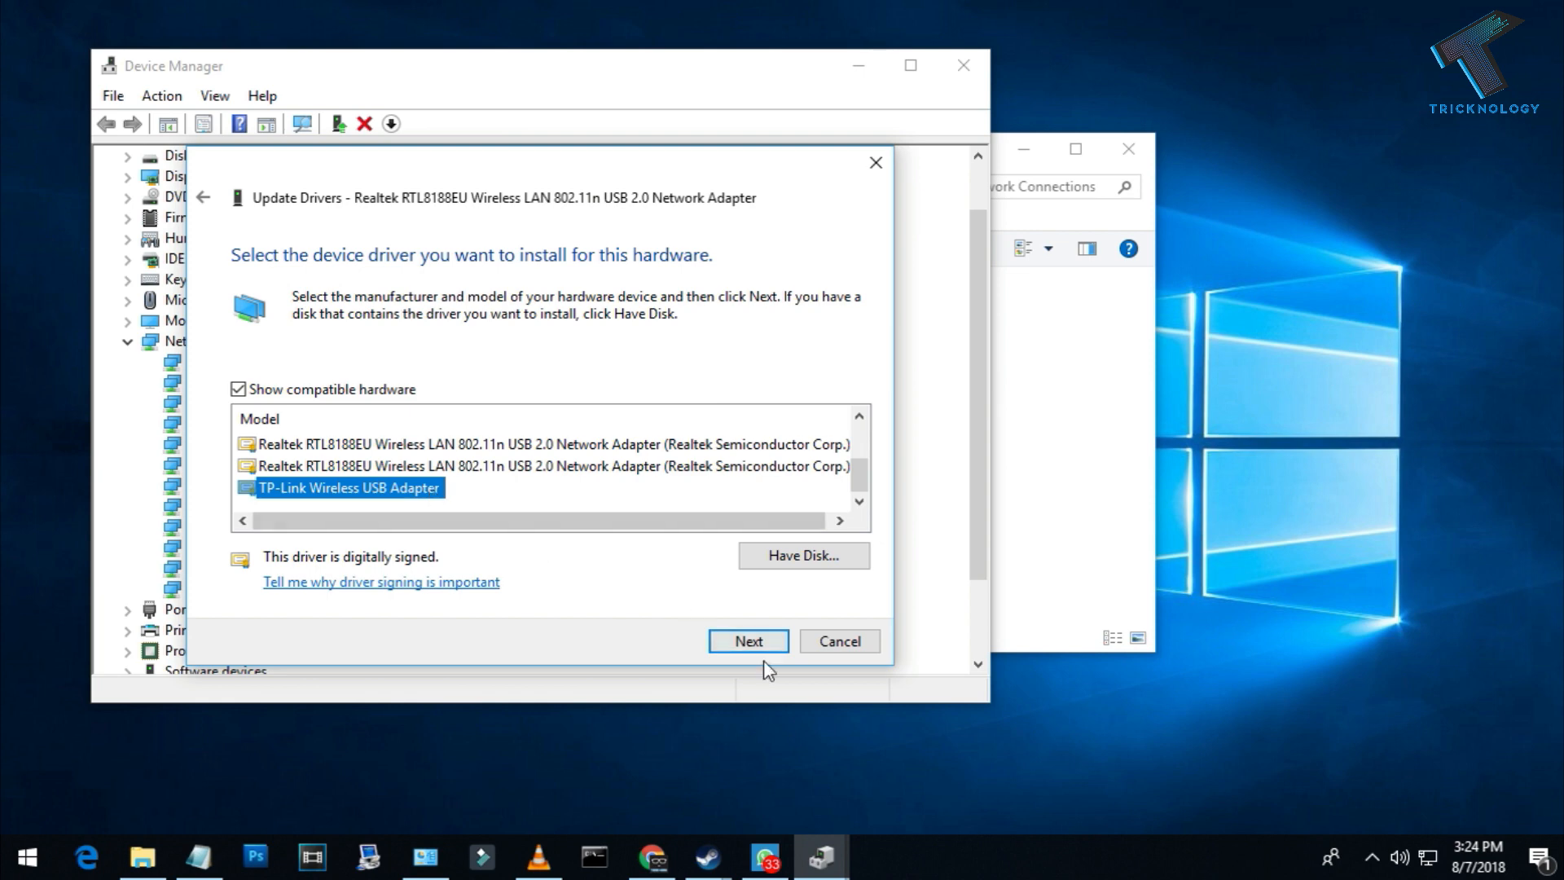
left_click(748, 642)
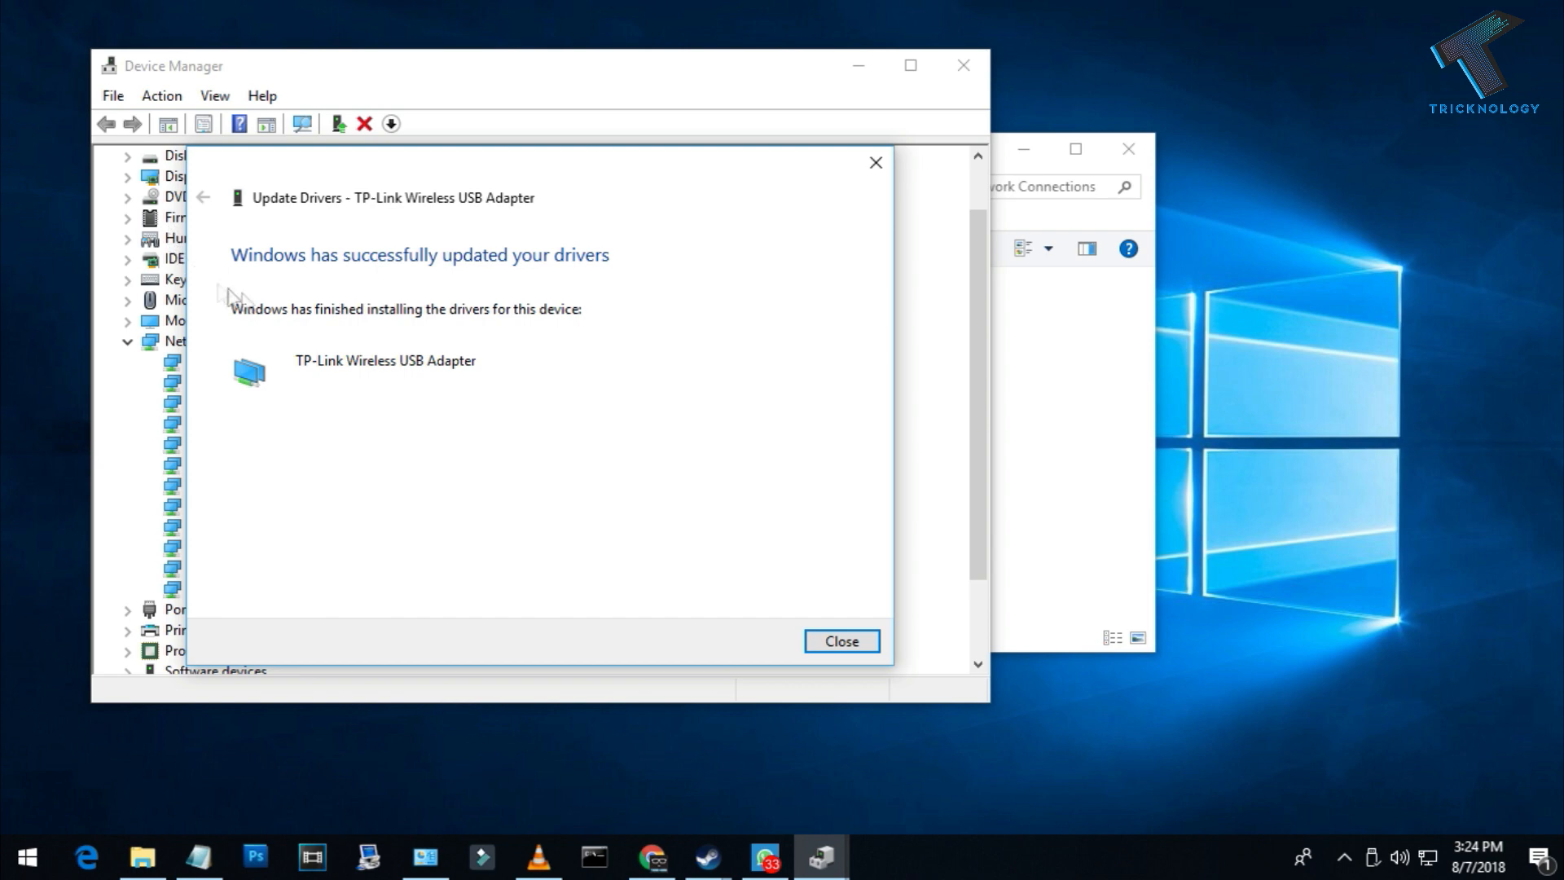
mouse_move(686, 409)
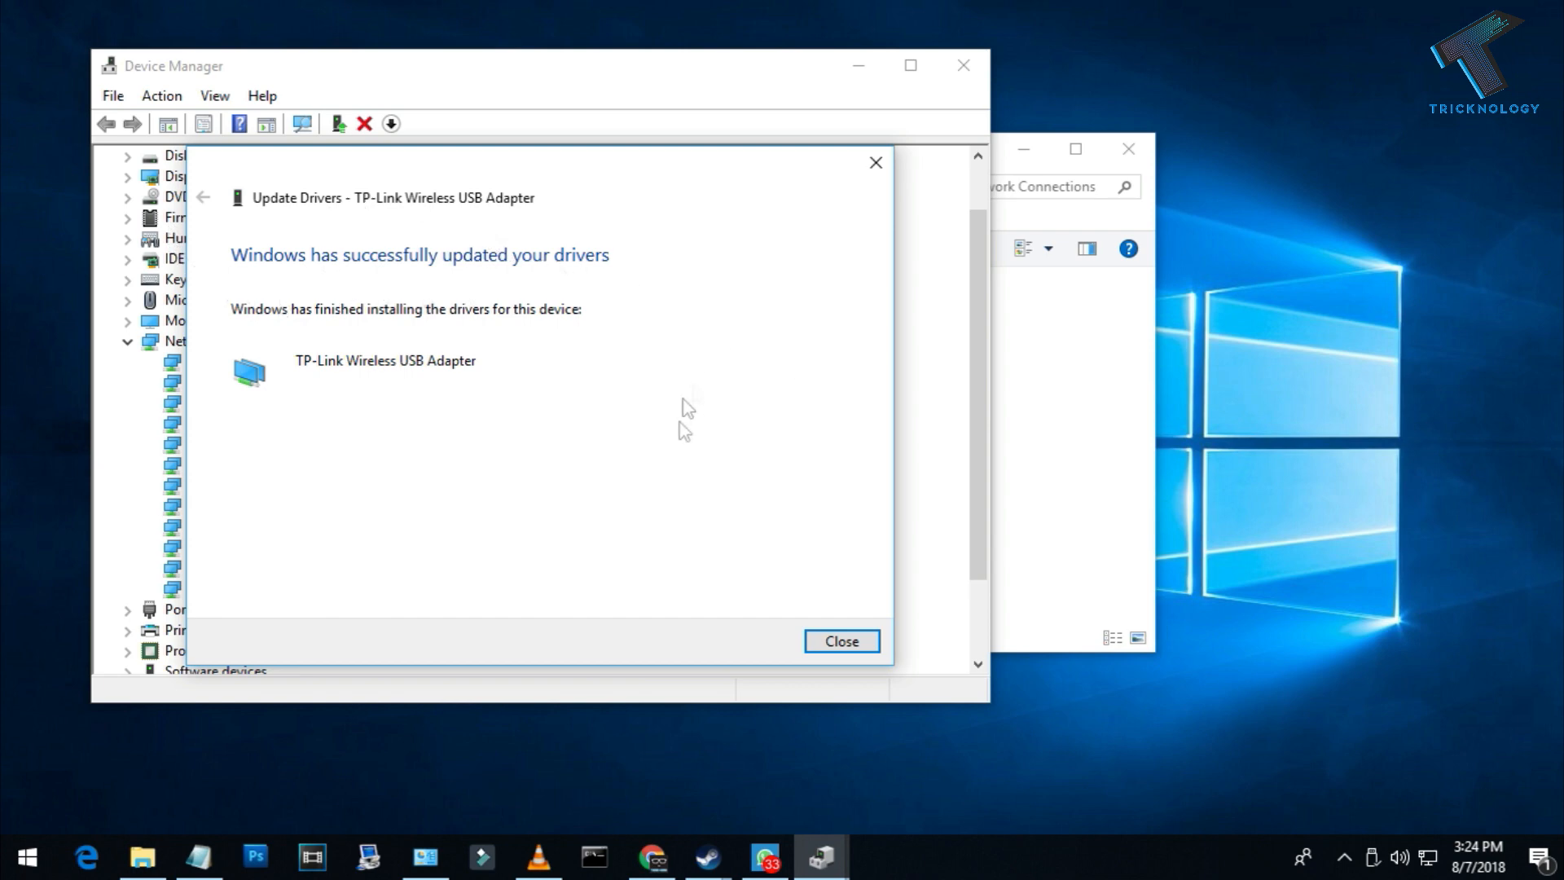
mouse_move(623, 378)
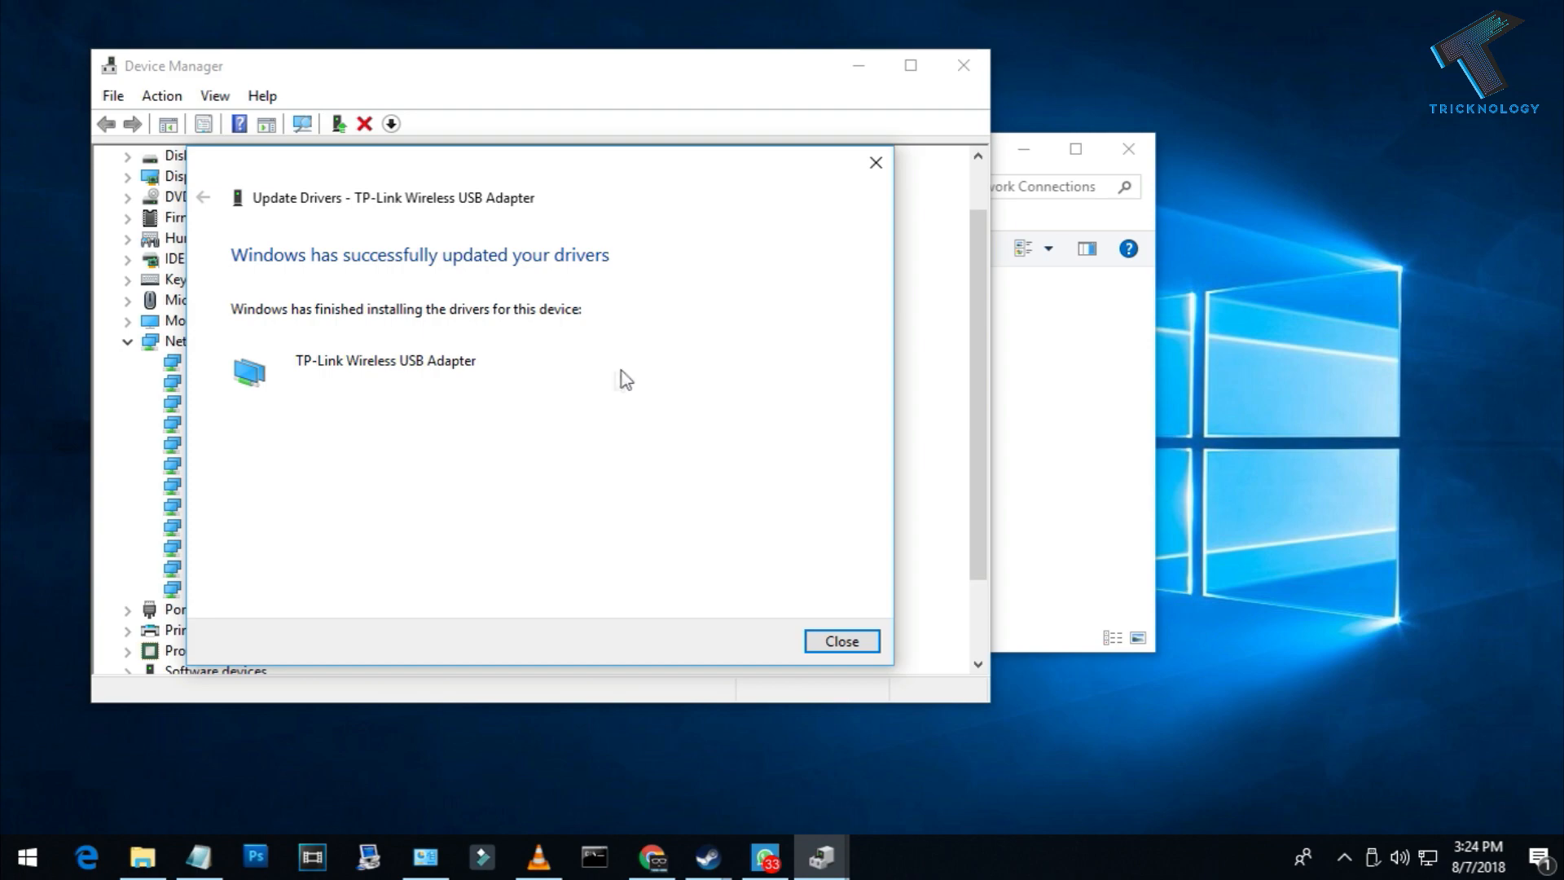
Dismiss the driver update success message and return to the desktop.
left_click(28, 852)
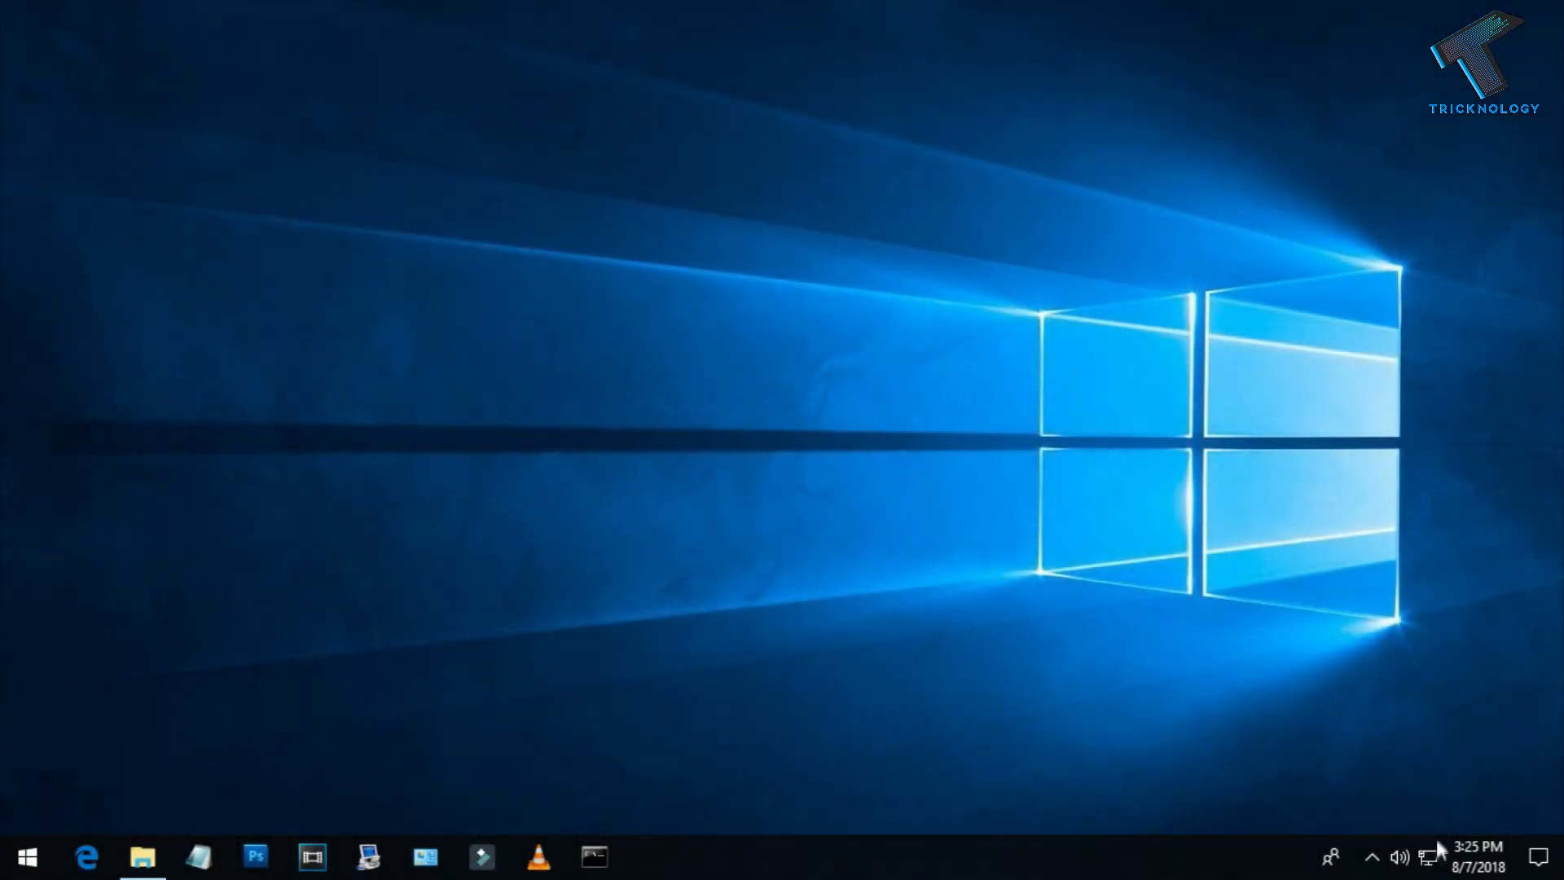
Connect to the Tricksmotion network from the tray flyout, entering its security key.
left_click(1427, 854)
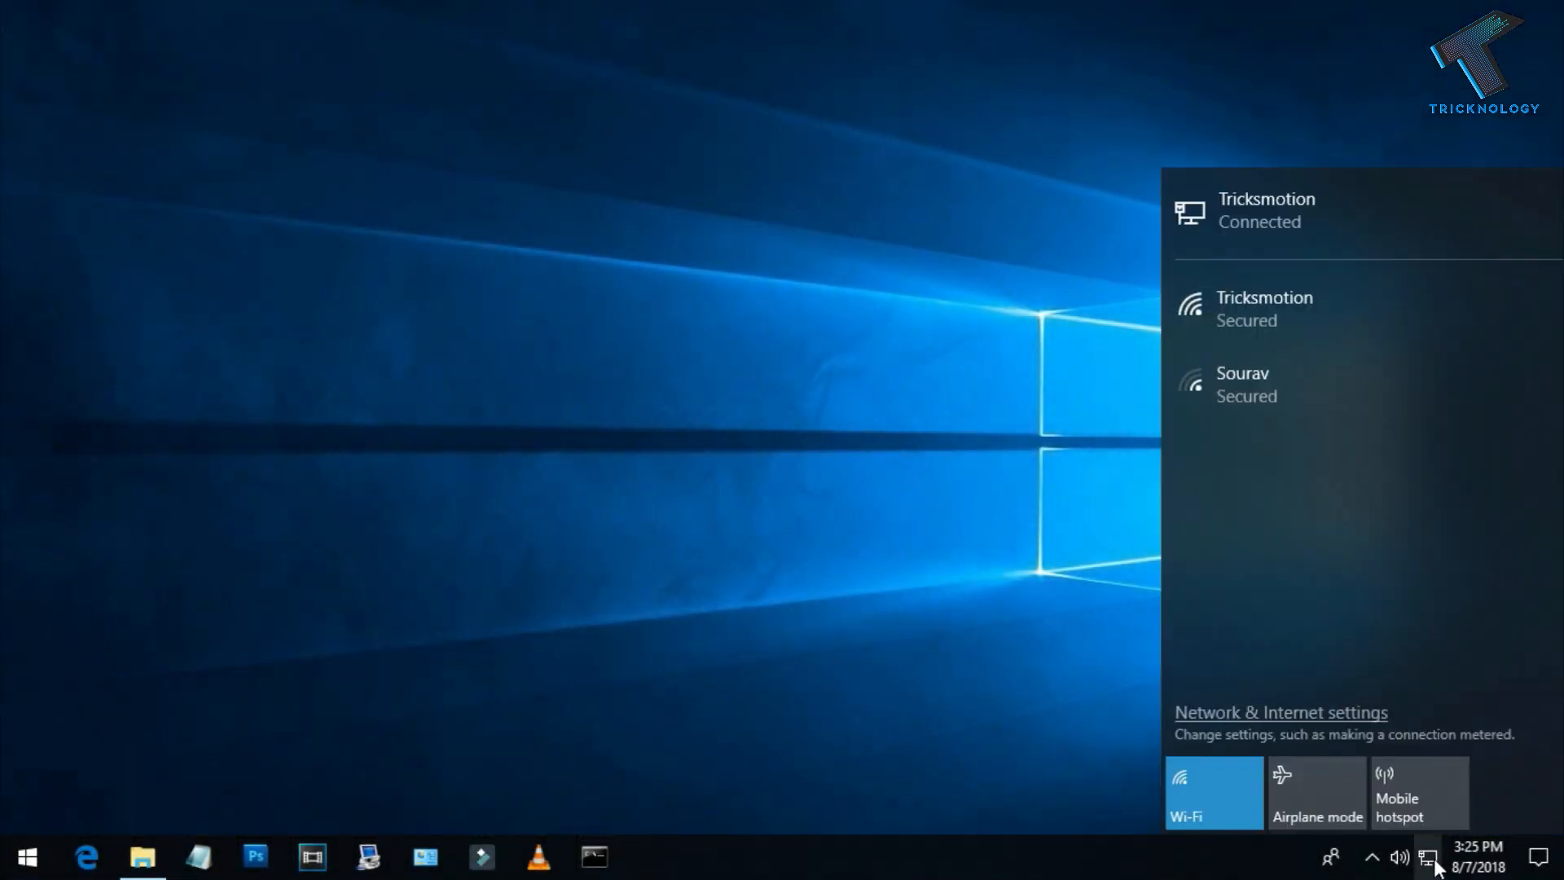
left_click(1283, 310)
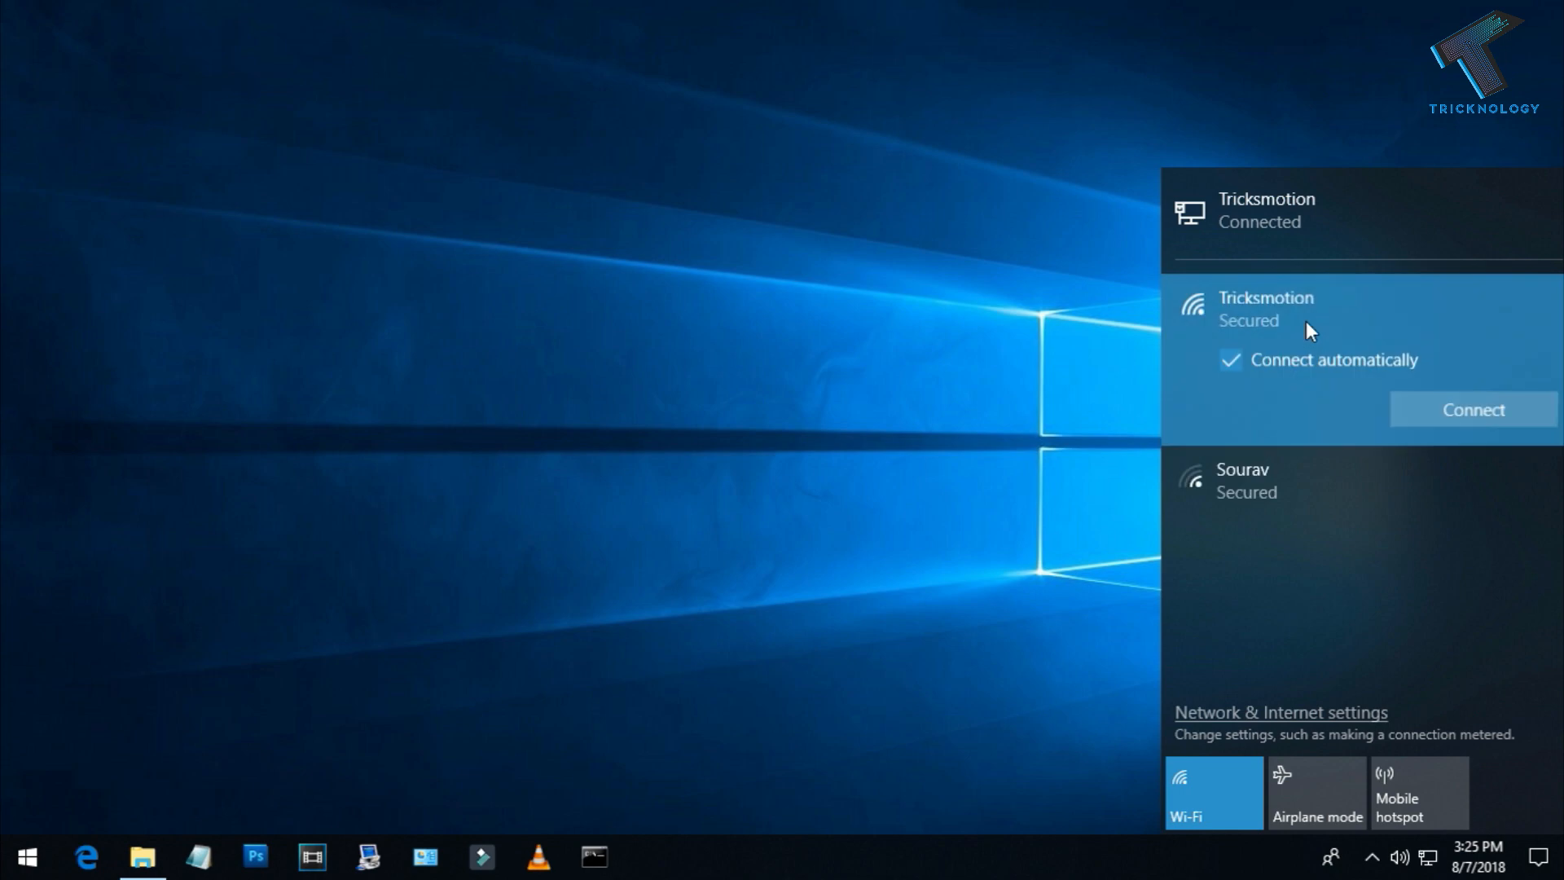
left_click(1473, 409)
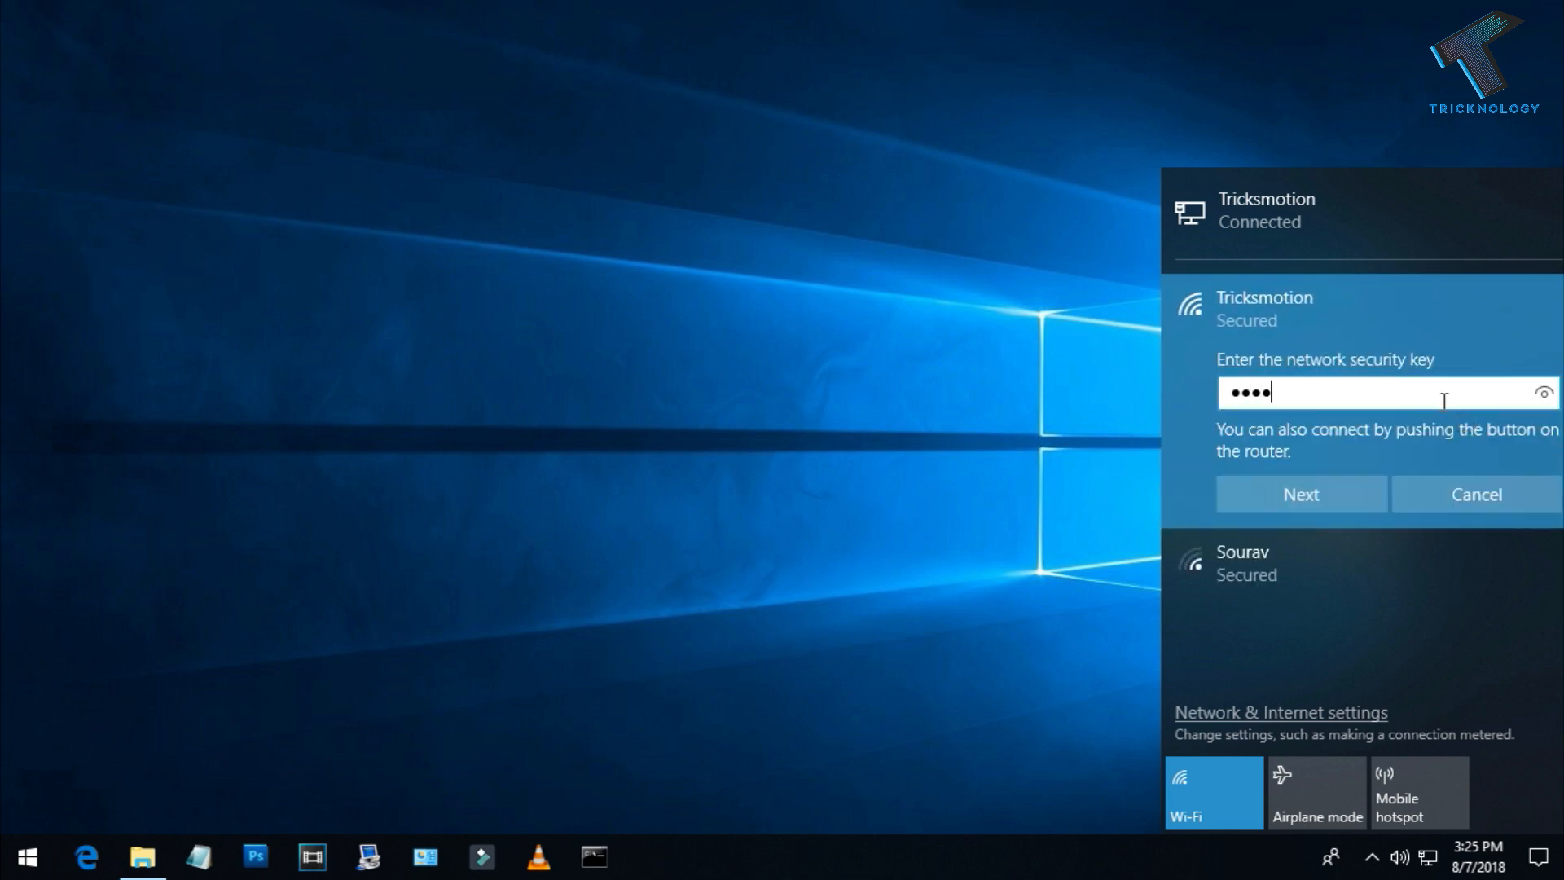
left_click(1300, 492)
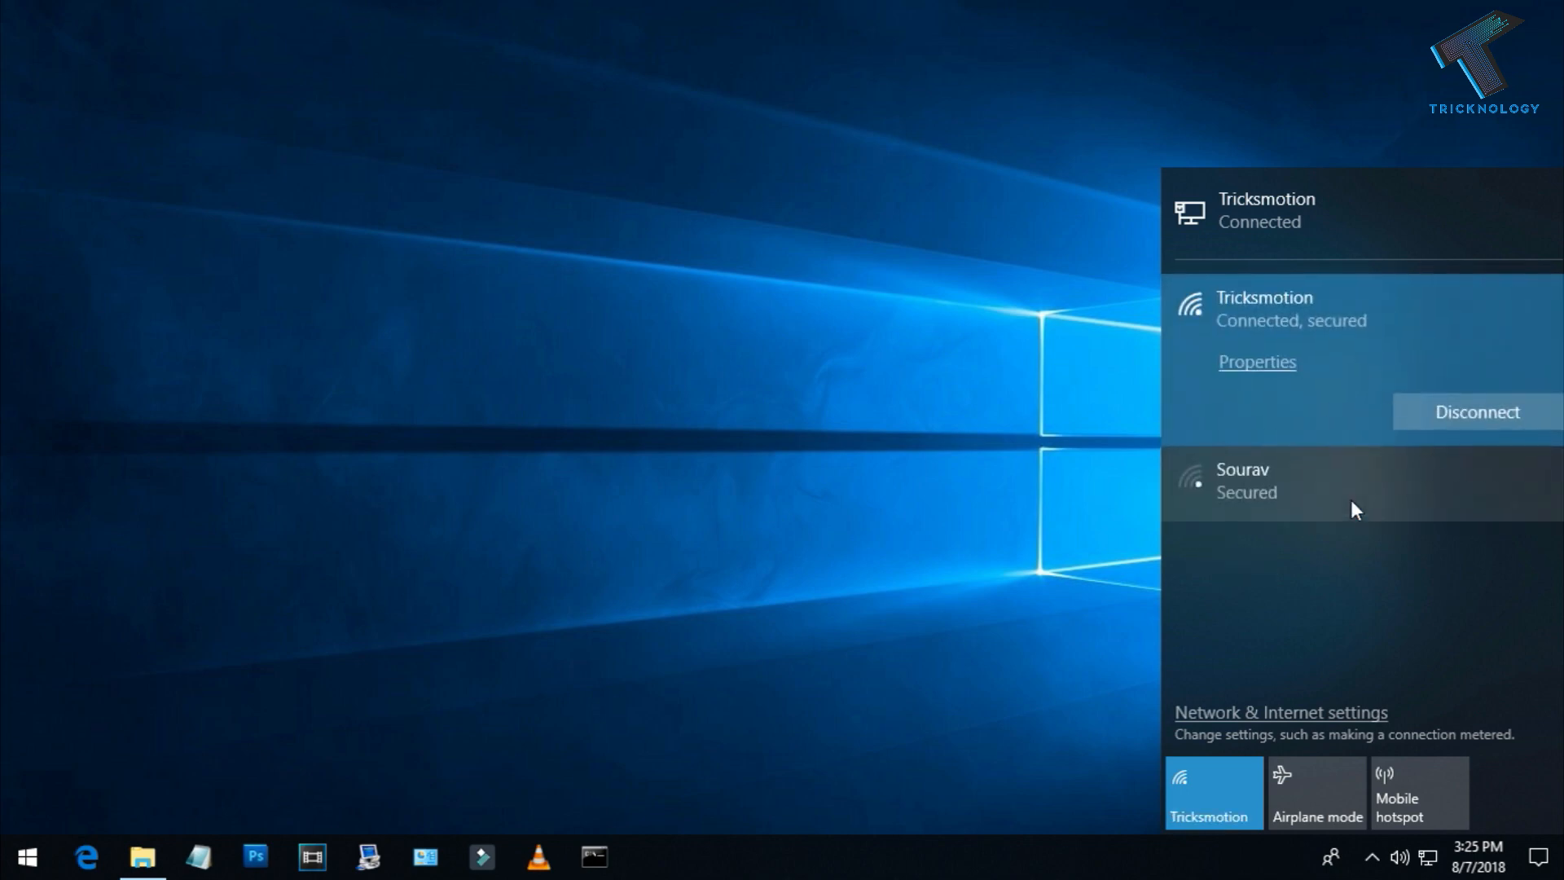
mouse_move(1108, 460)
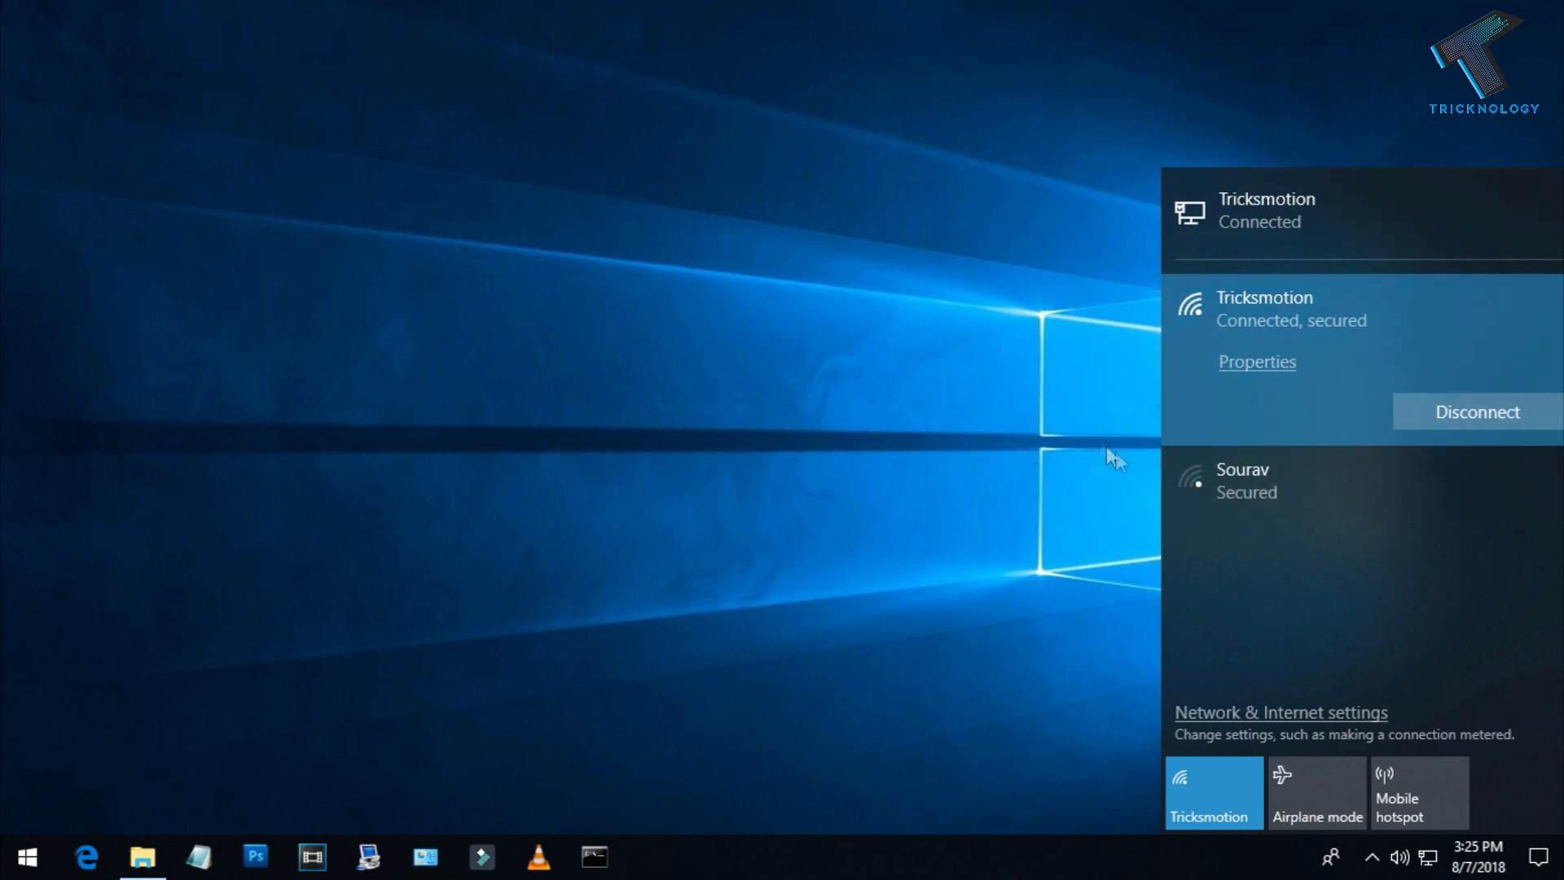